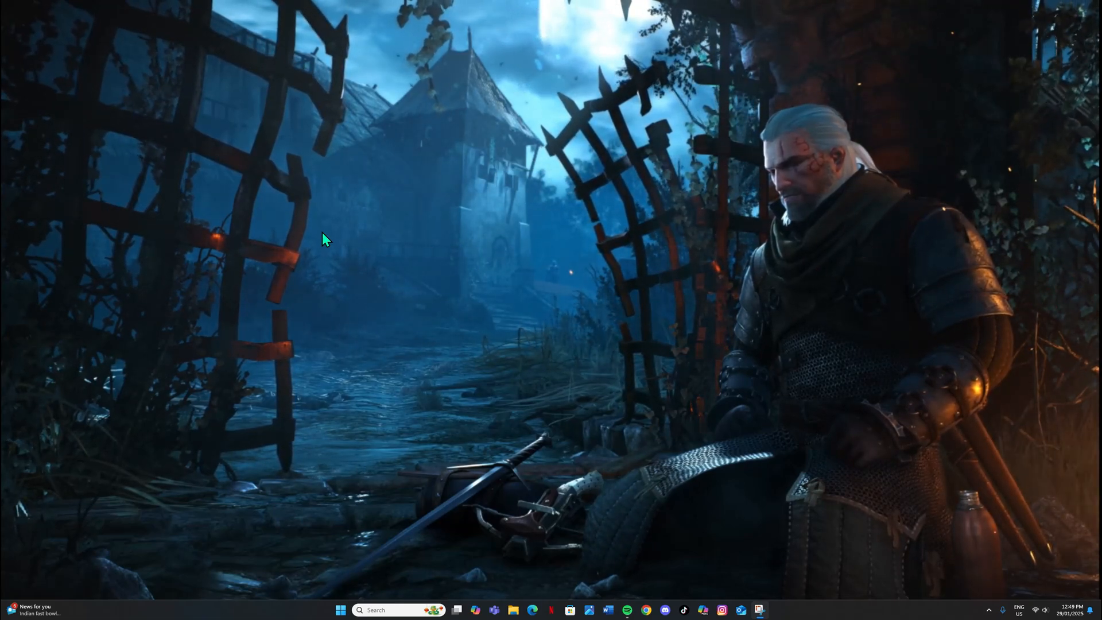
Search 'ba' from the taskbar and launch the Windows Backup app.
left_click(394, 610)
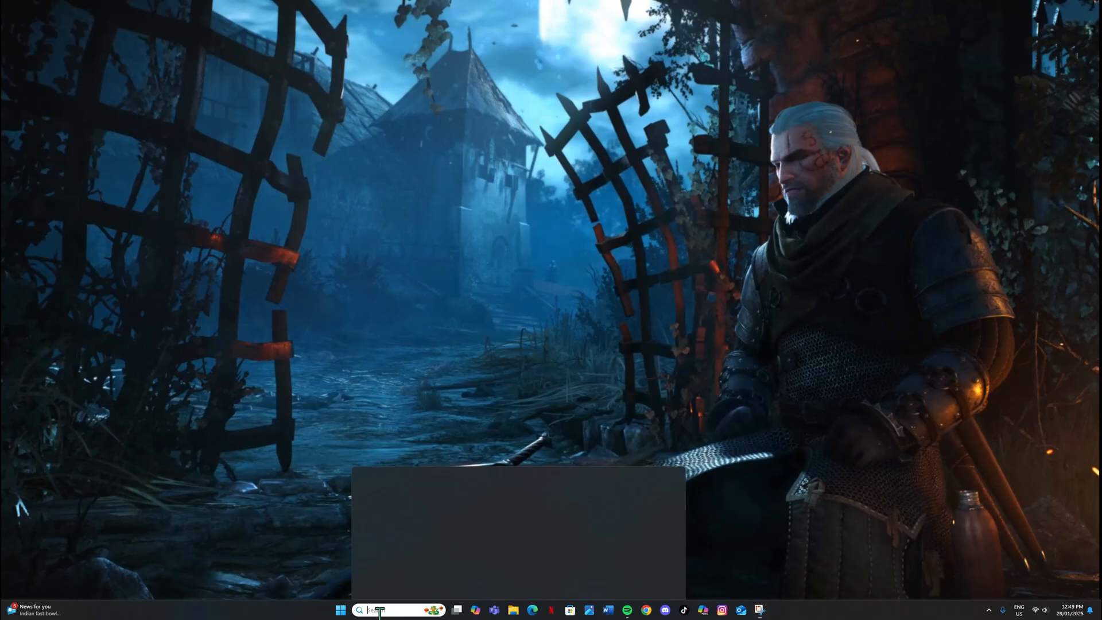
type("ba")
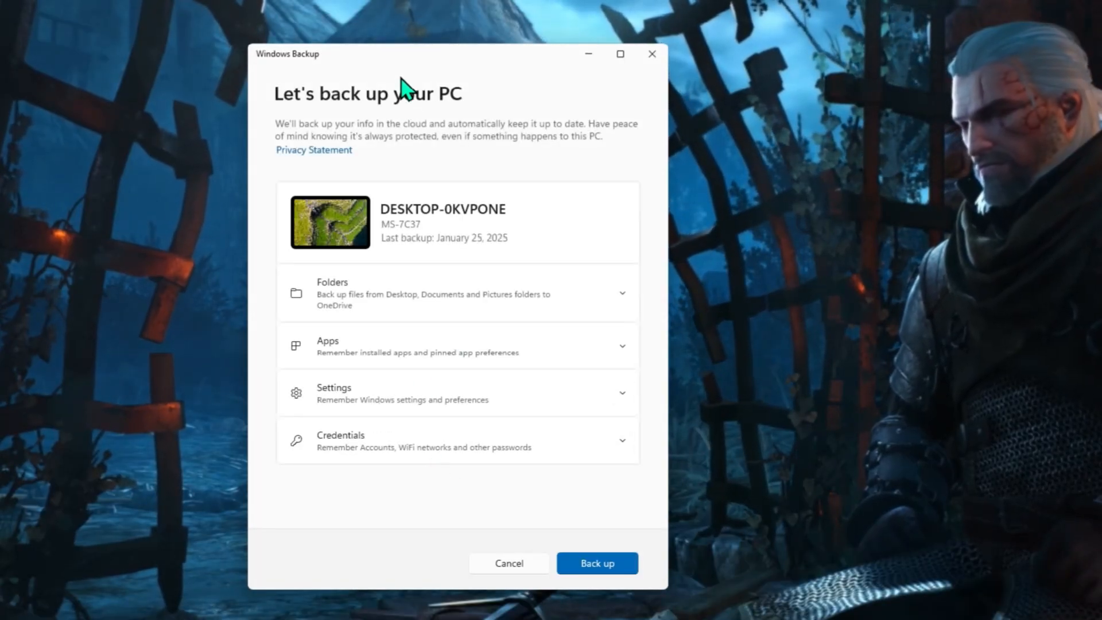
mouse_move(394, 76)
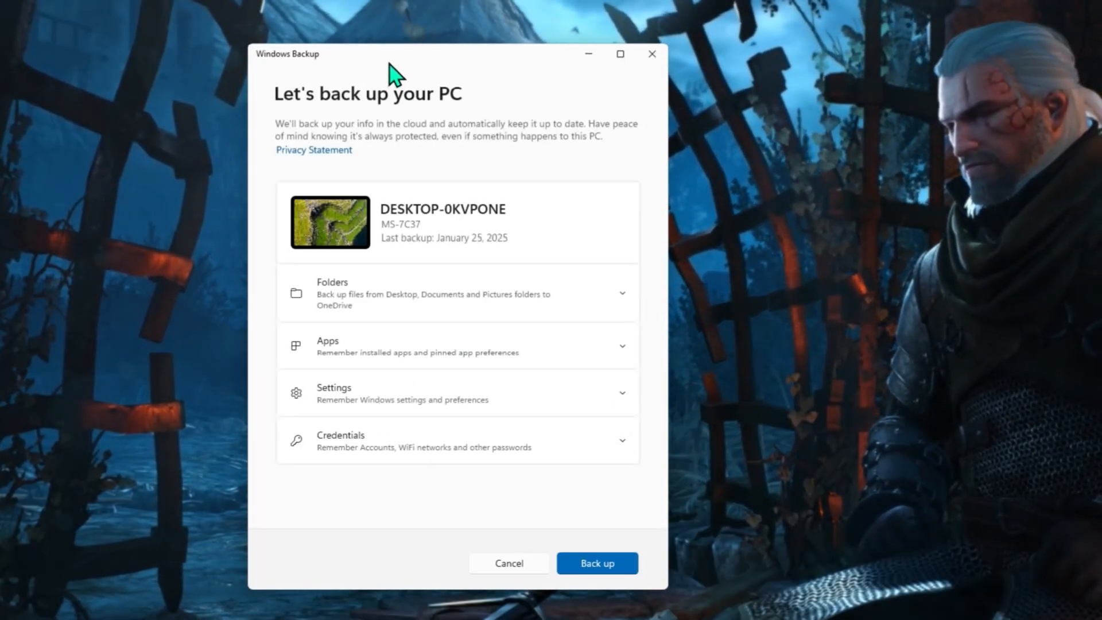
mouse_move(373, 66)
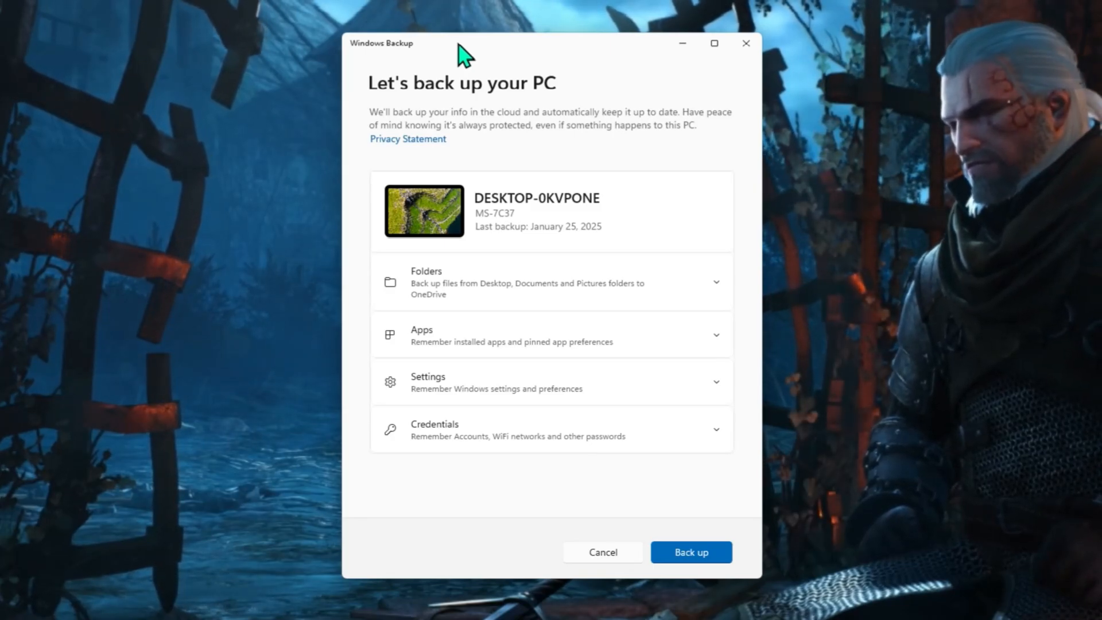
mouse_move(443, 295)
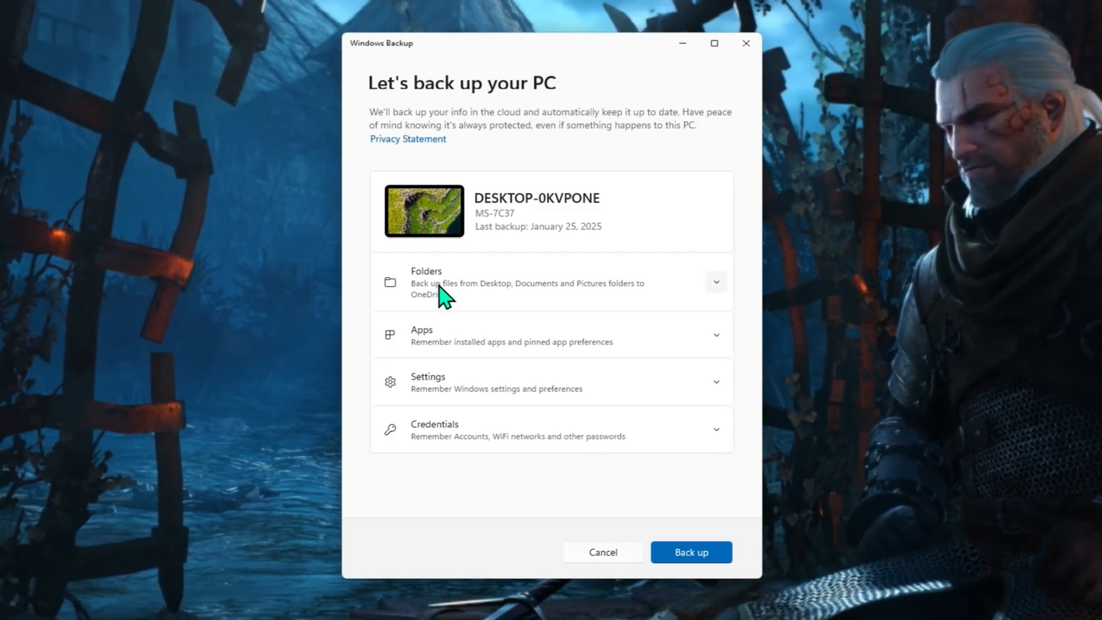
mouse_move(457, 303)
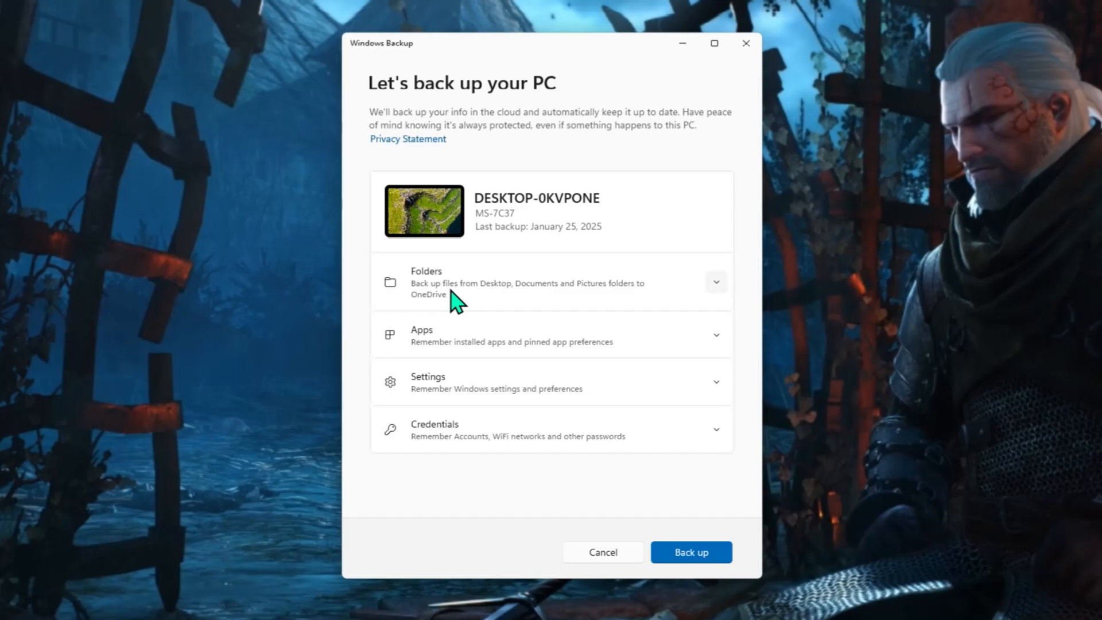
left_click(716, 282)
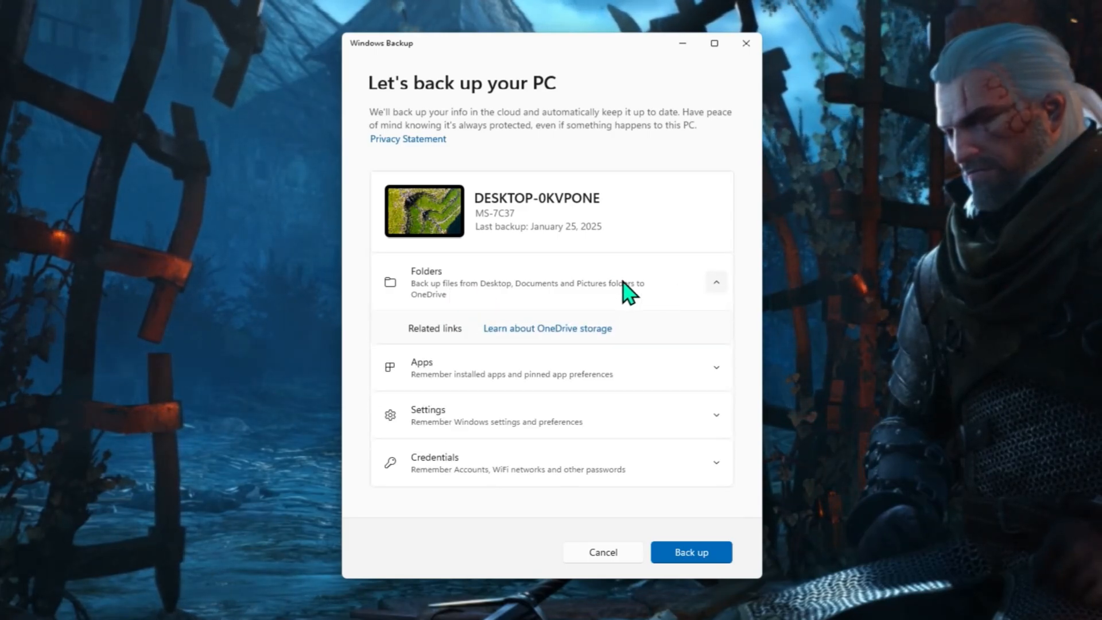
mouse_move(668, 303)
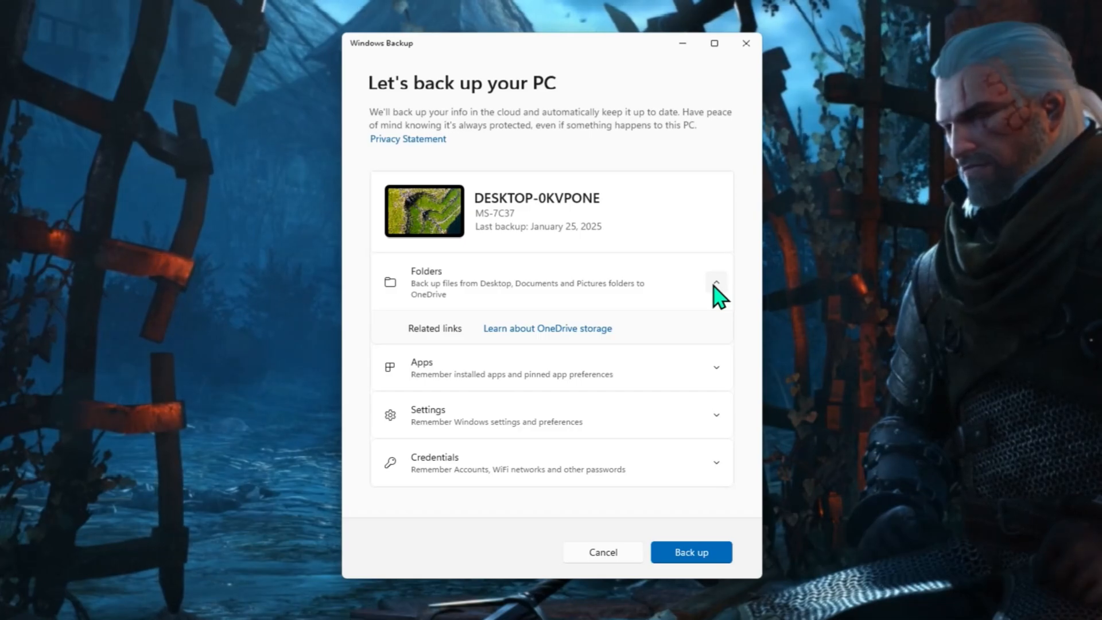
left_click(716, 282)
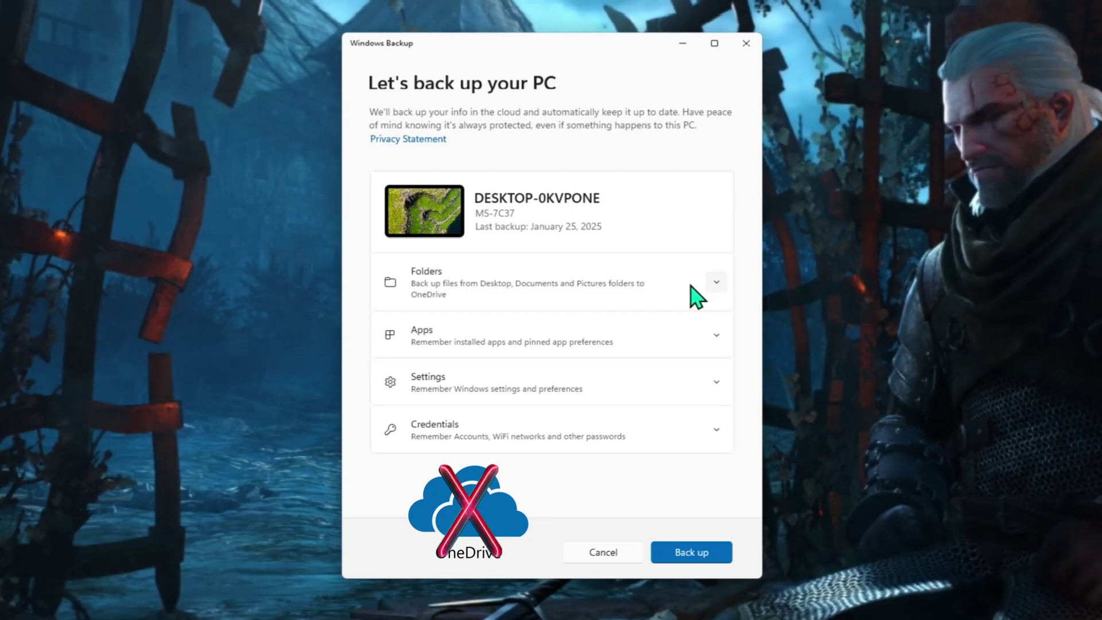
mouse_move(575, 332)
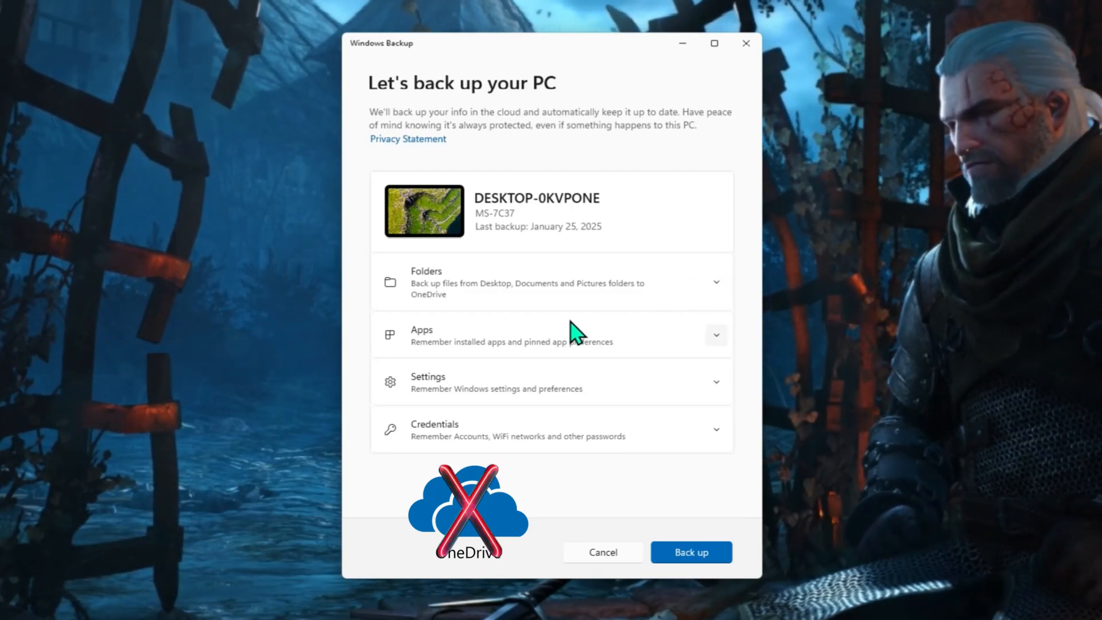
mouse_move(557, 290)
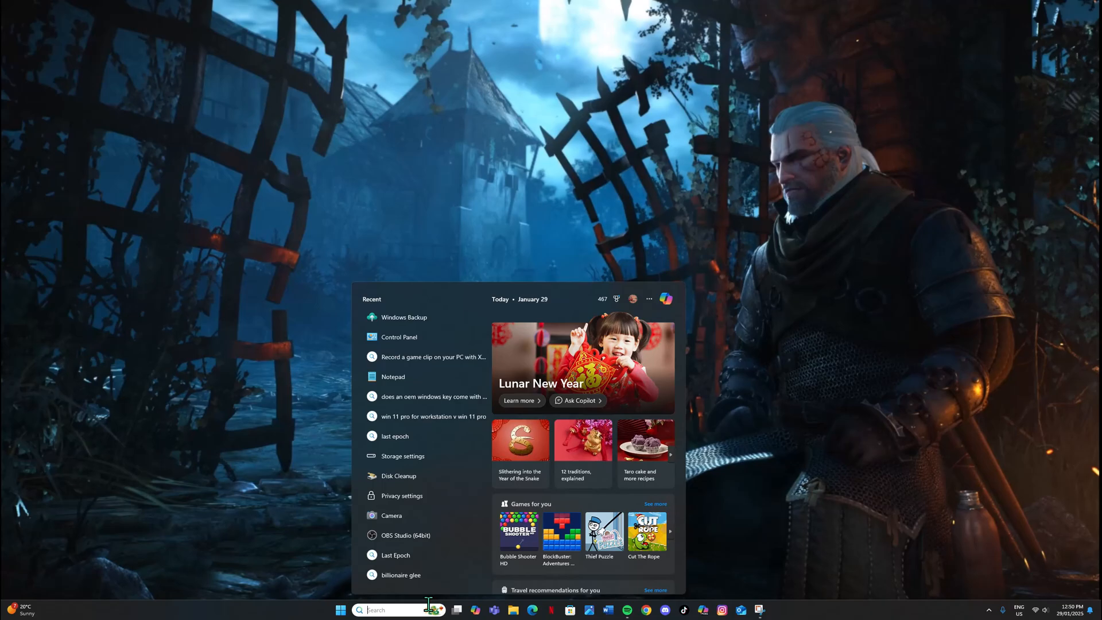
Search 'control', then go to Backup and Restore (Windows 7) in Control Panel.
type("control")
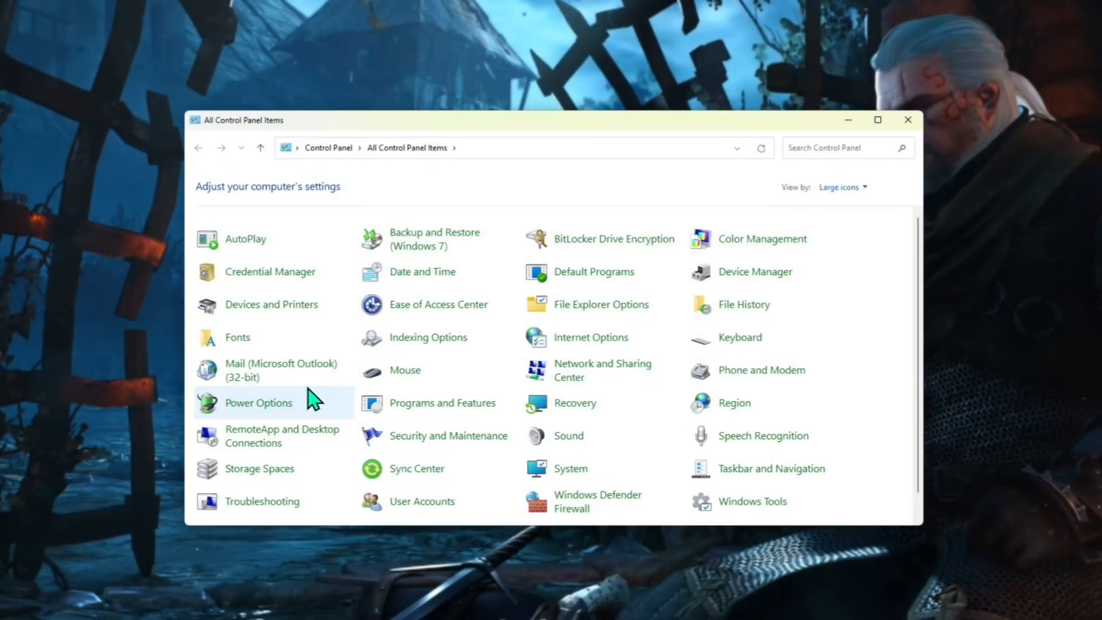
mouse_move(403, 271)
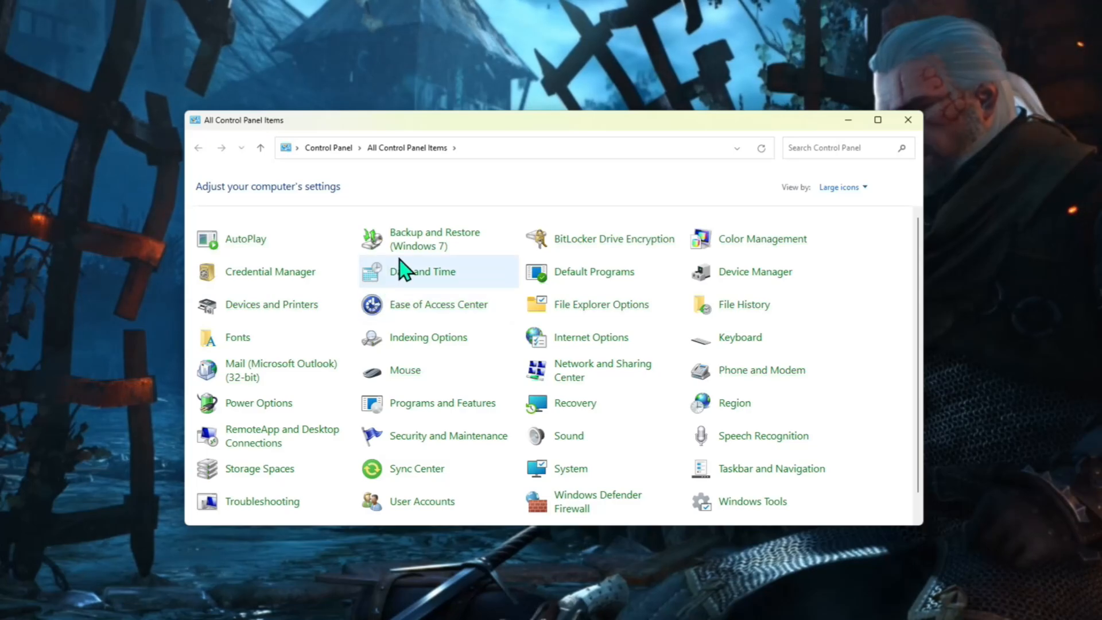
mouse_move(450, 238)
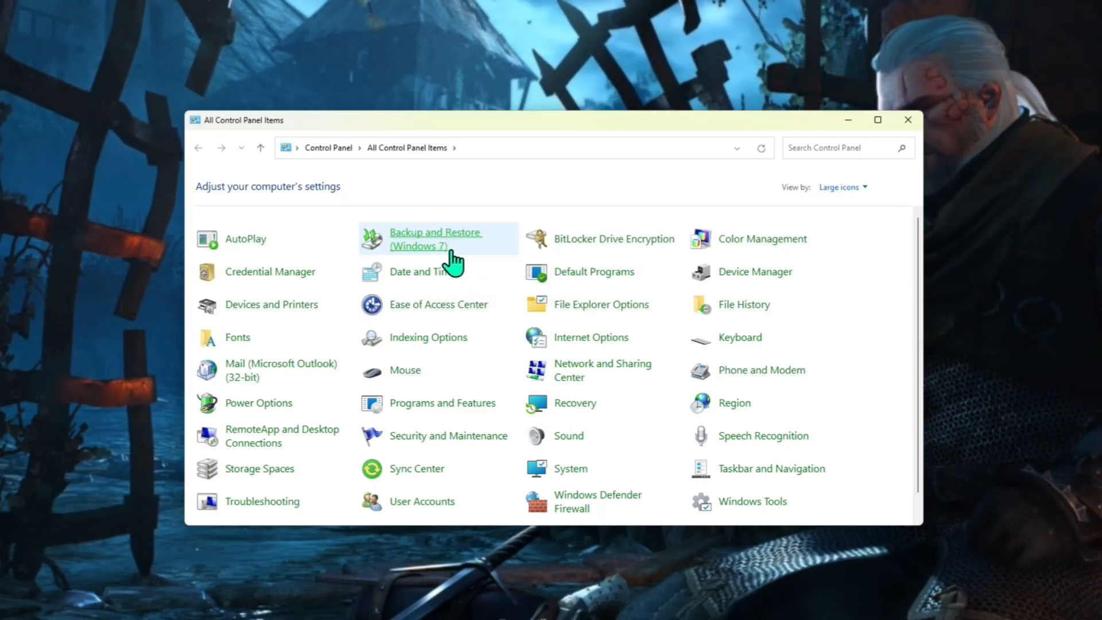
left_click(435, 238)
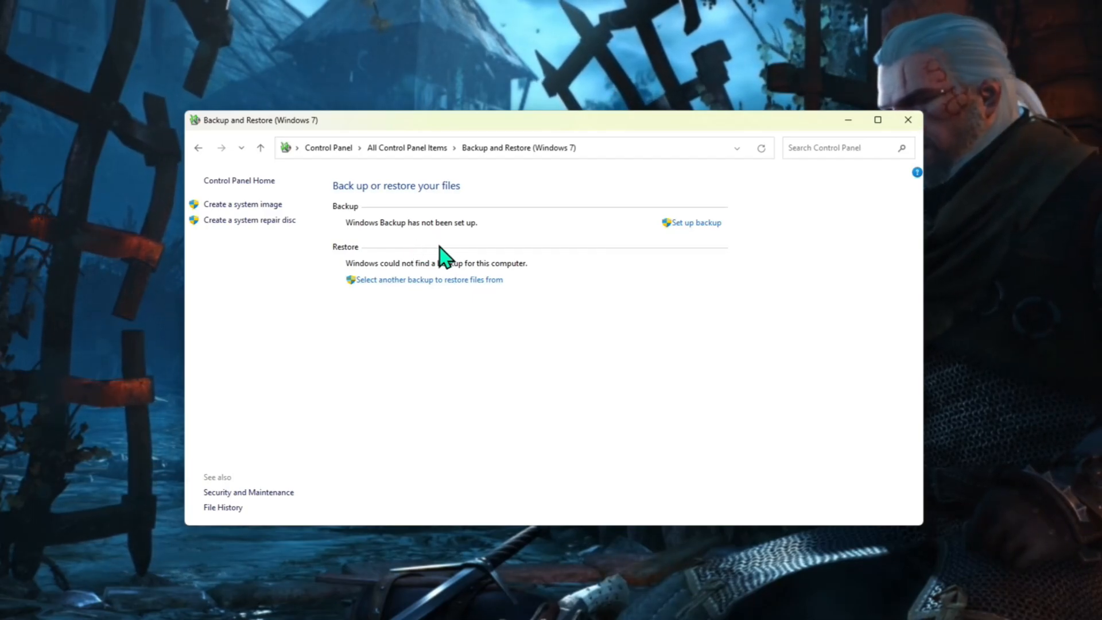
mouse_move(630, 281)
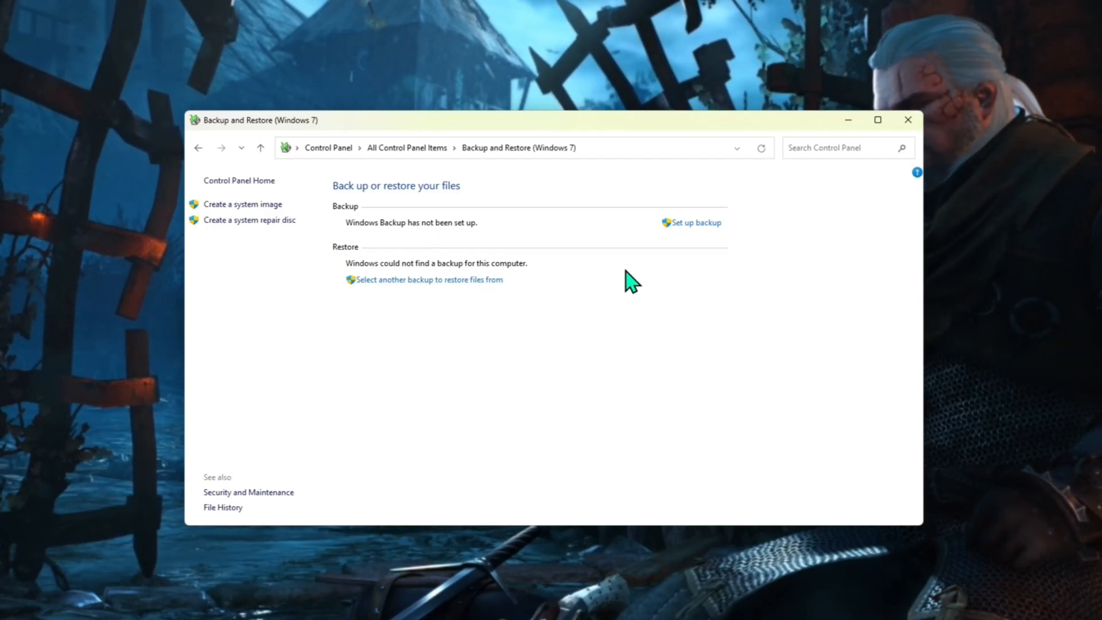
mouse_move(696, 223)
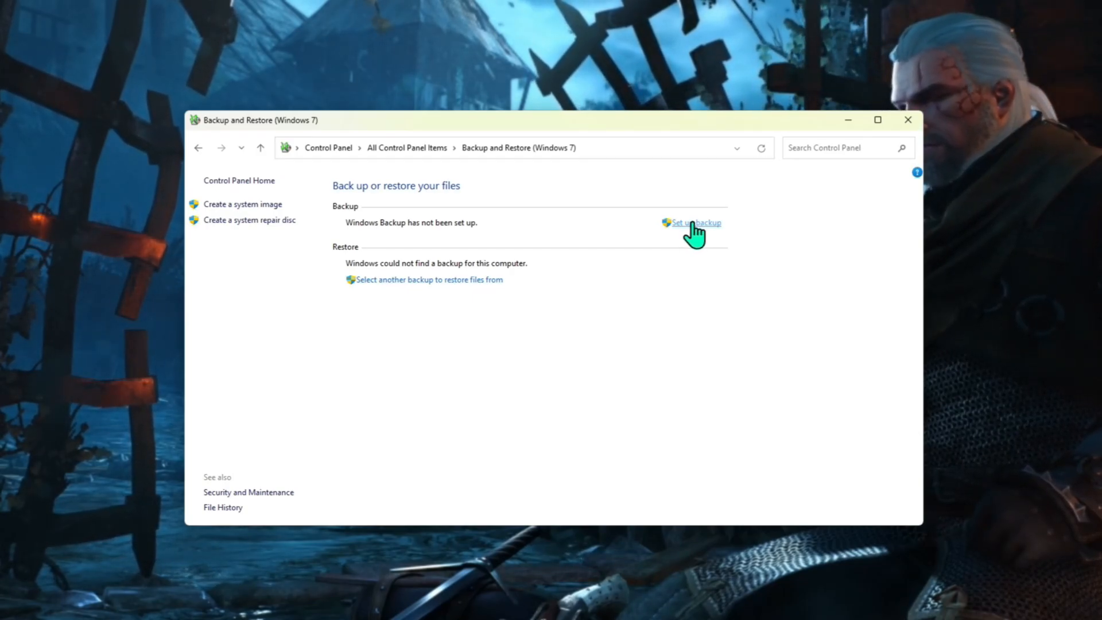
Launch the Set up backup wizard from the Backup and Restore page.
left_click(695, 222)
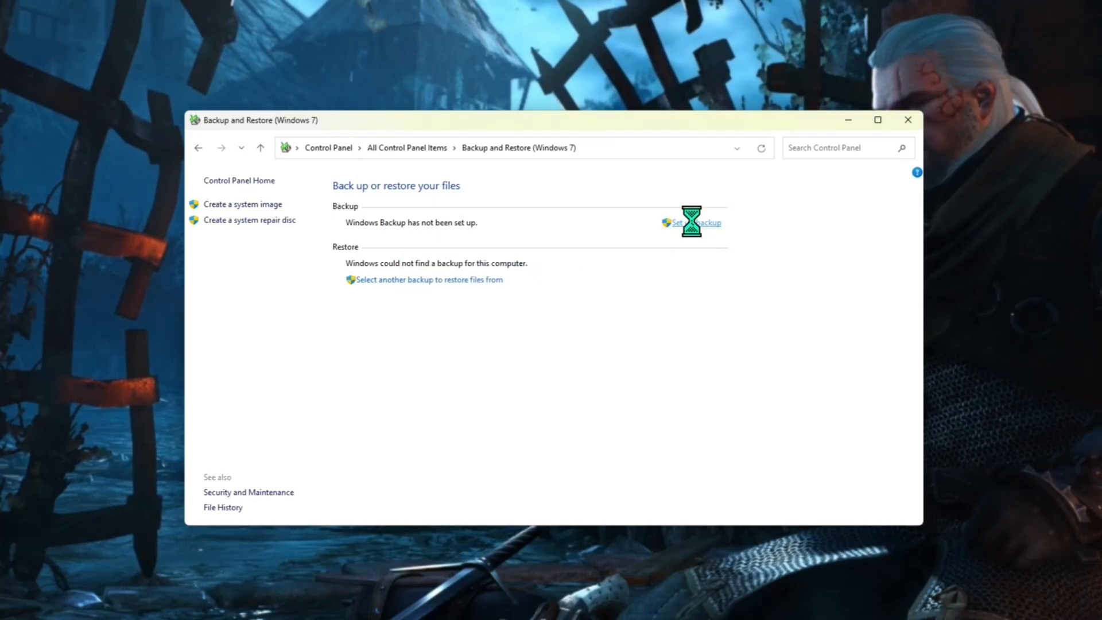
left_click(692, 223)
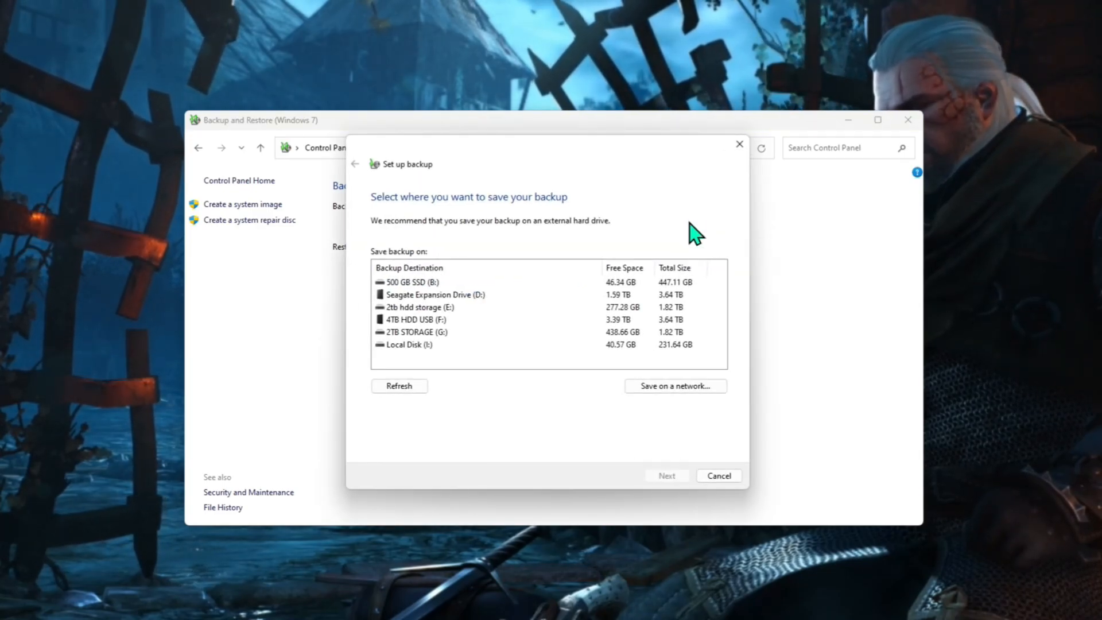
mouse_move(464, 350)
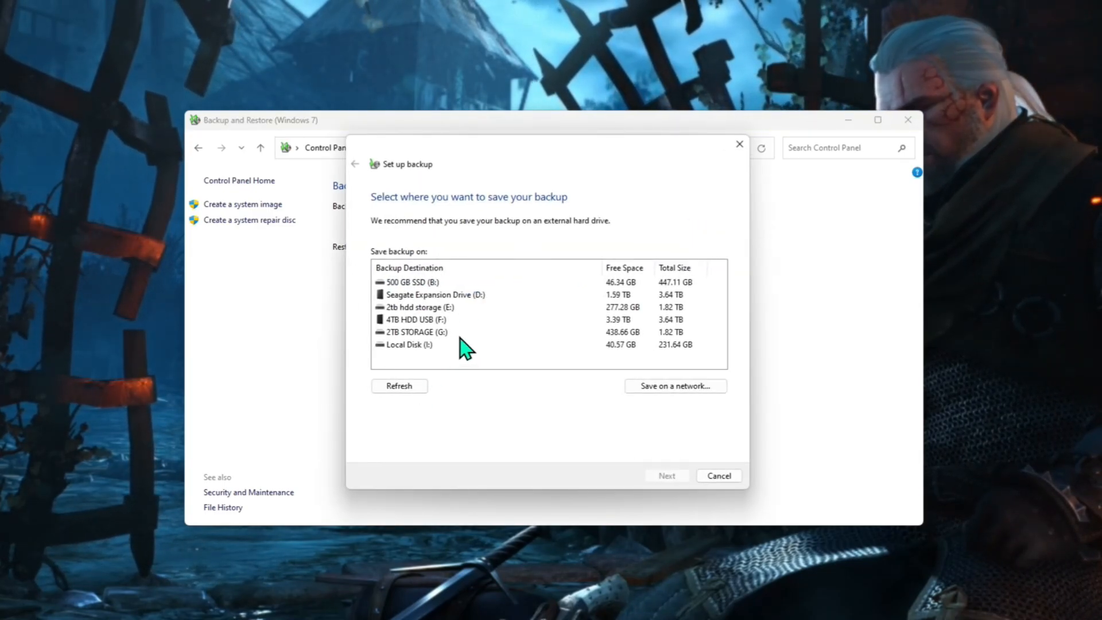
mouse_move(454, 334)
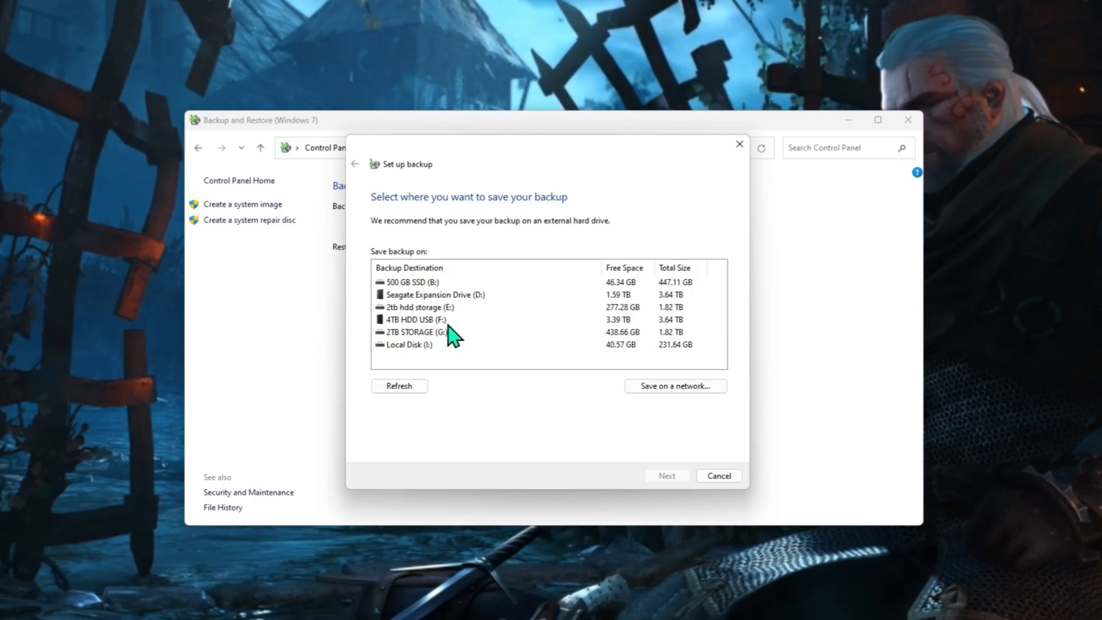
mouse_move(447, 313)
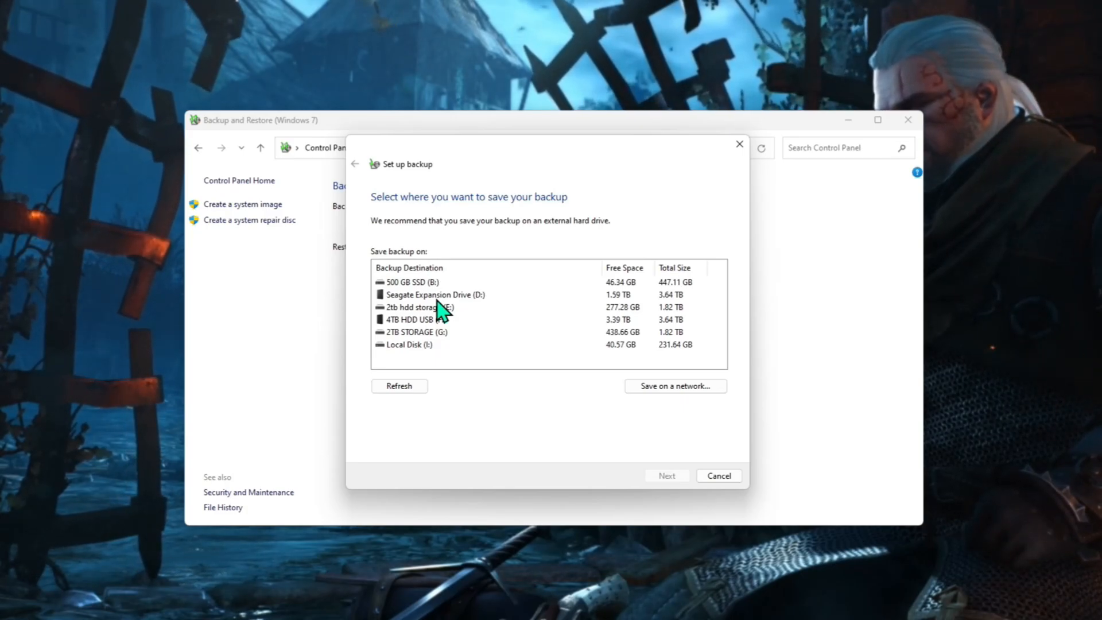
Select 4TB HDD USB (F:) as the drive to save the backup on.
left_click(414, 319)
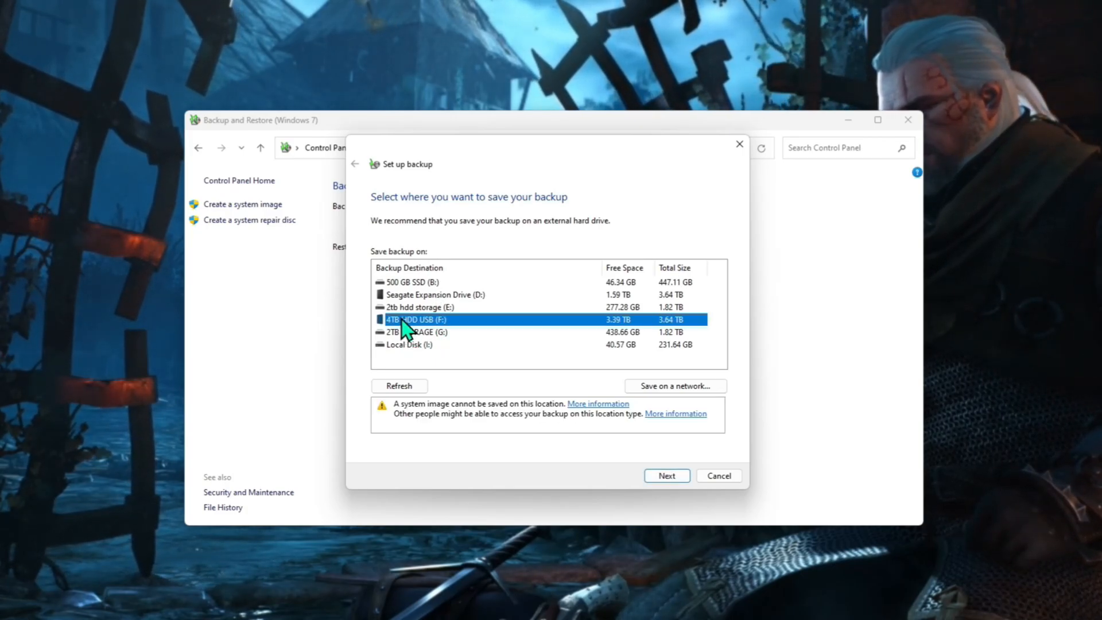
mouse_move(646, 492)
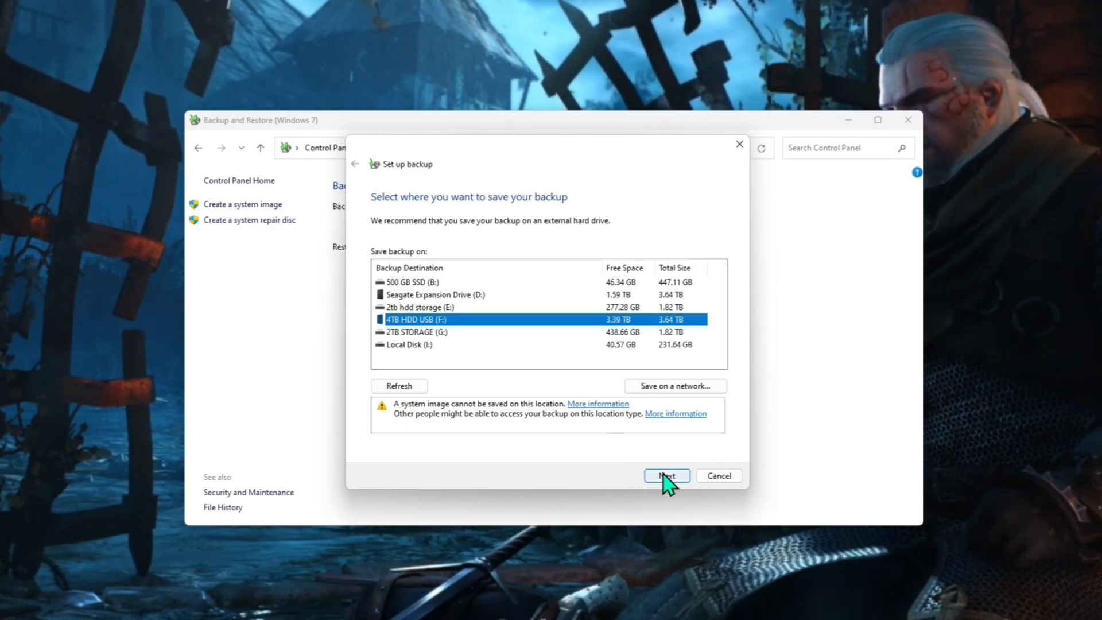
Advance to 'What do you want to back up?' and select 'Let me choose'.
left_click(666, 475)
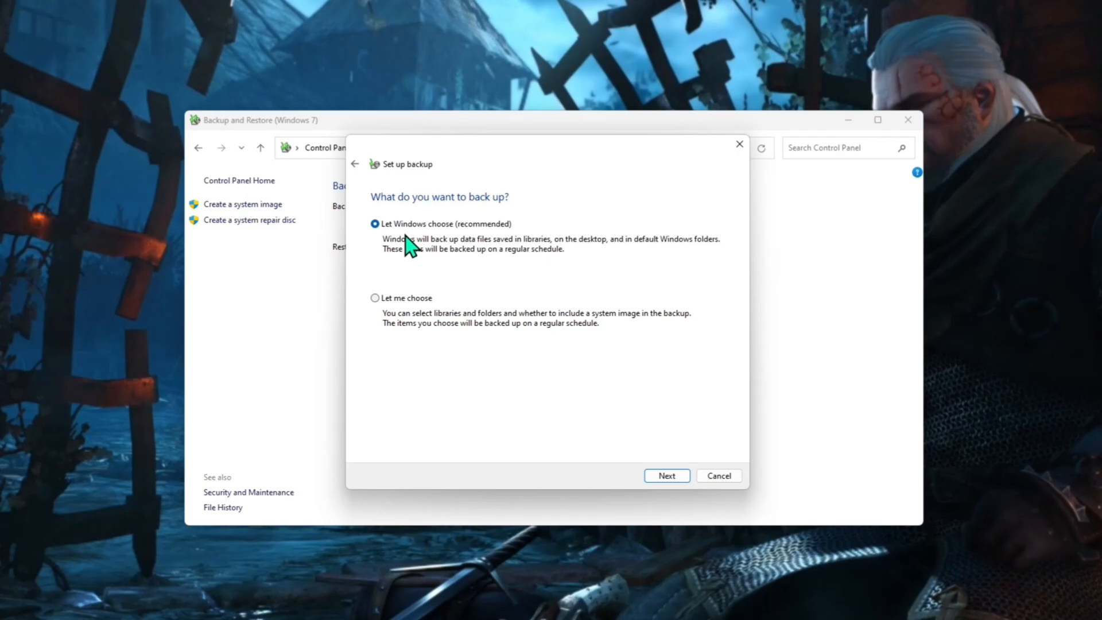
mouse_move(372, 242)
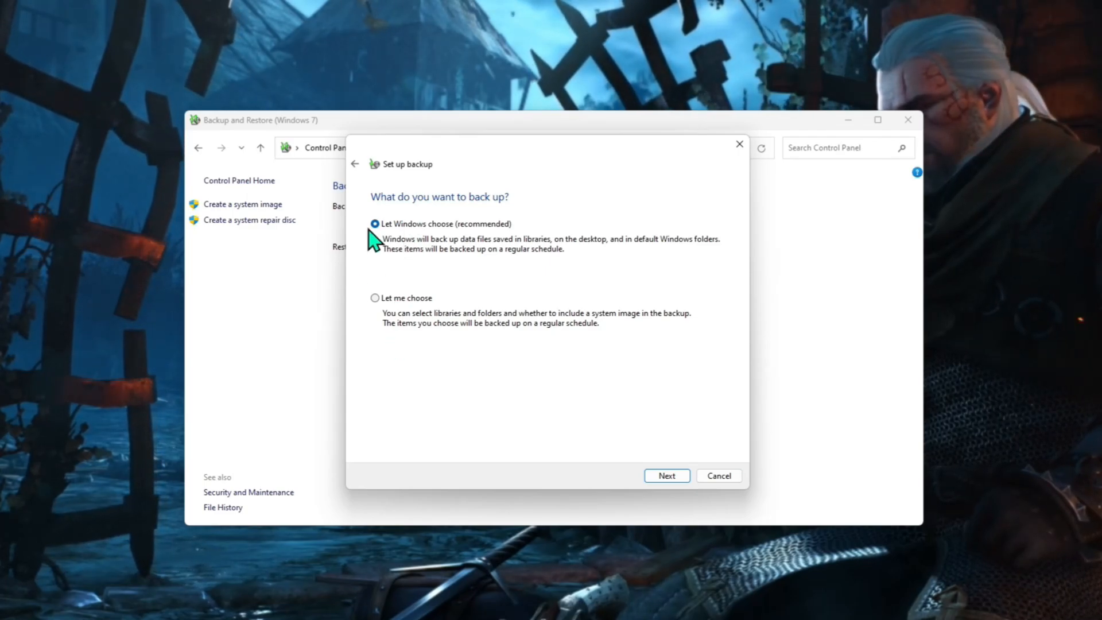
mouse_move(392, 246)
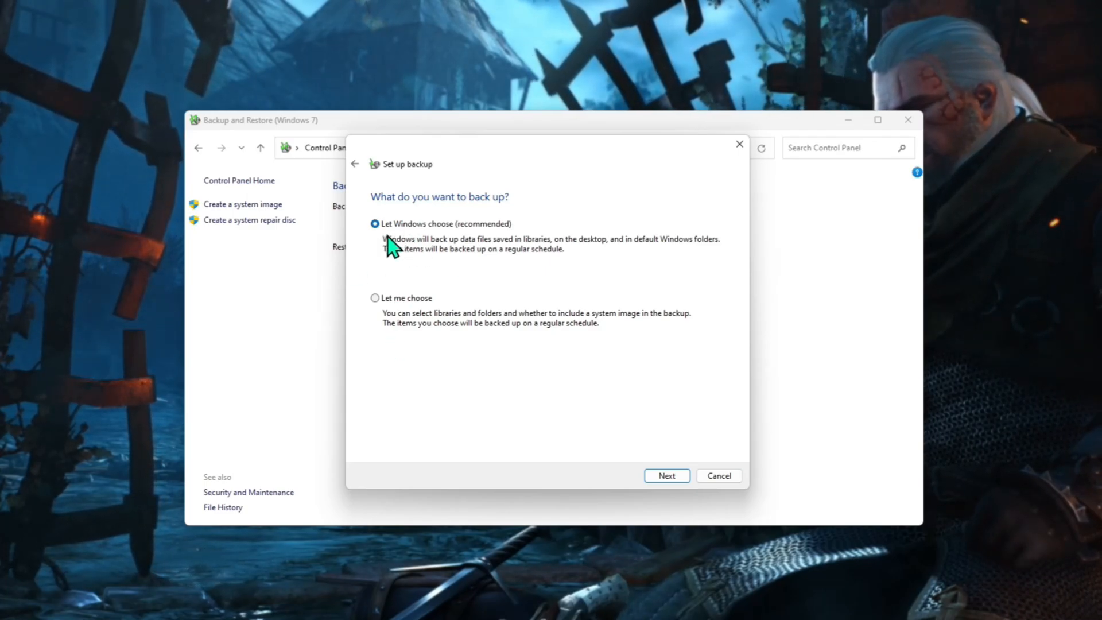
mouse_move(455, 265)
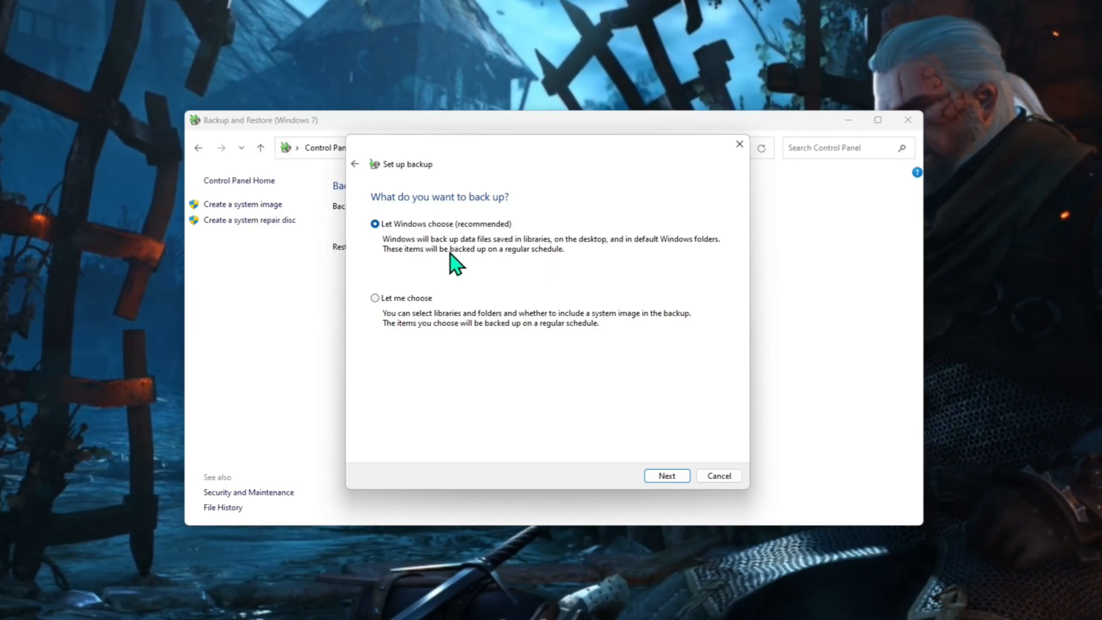
mouse_move(414, 274)
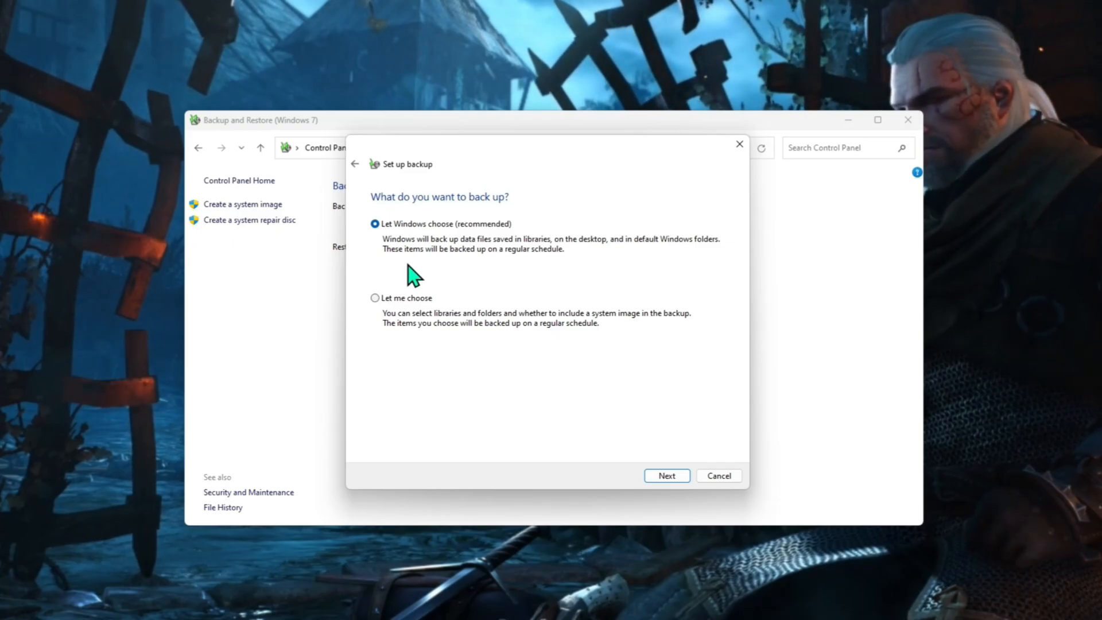
left_click(376, 297)
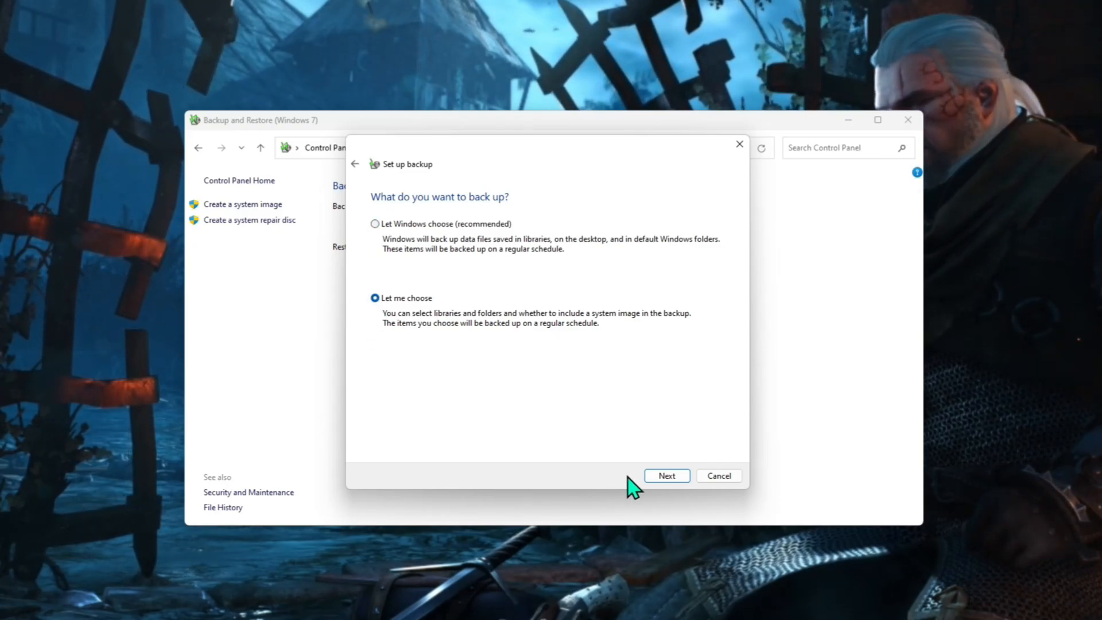
Uncheck the drives in the item list, go back and select 'Let Windows choose (recommended)'.
left_click(666, 476)
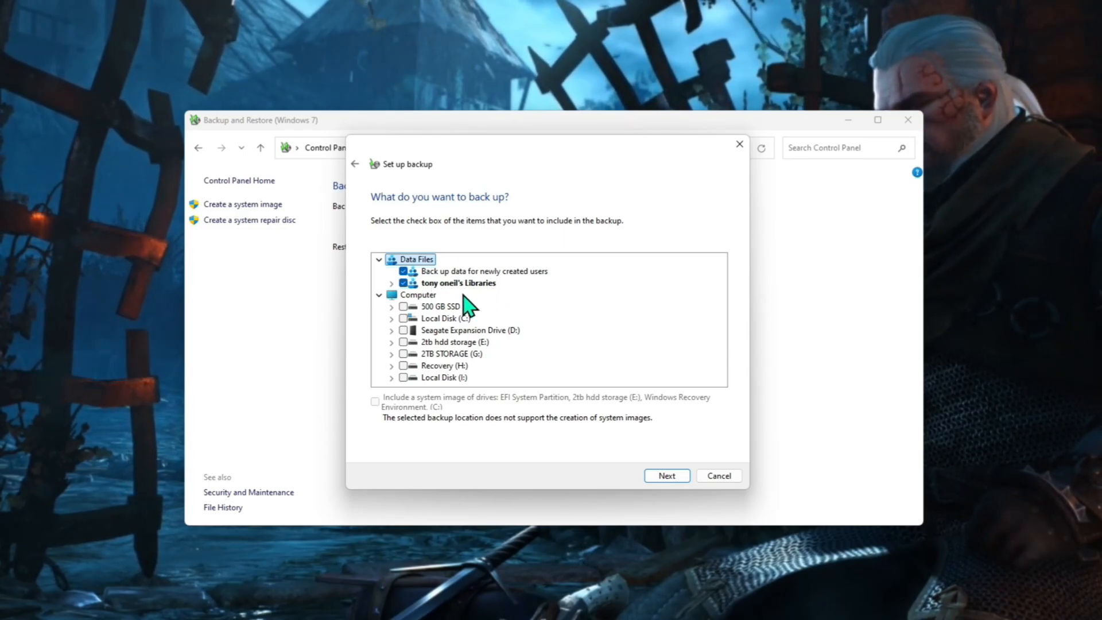
mouse_move(414, 394)
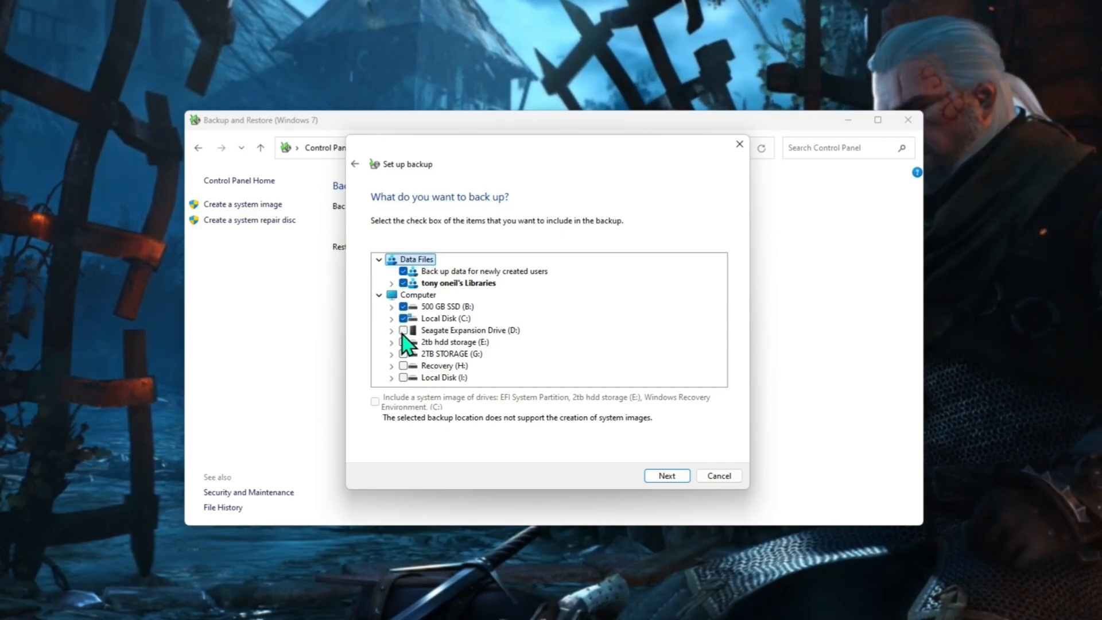
left_click(404, 329)
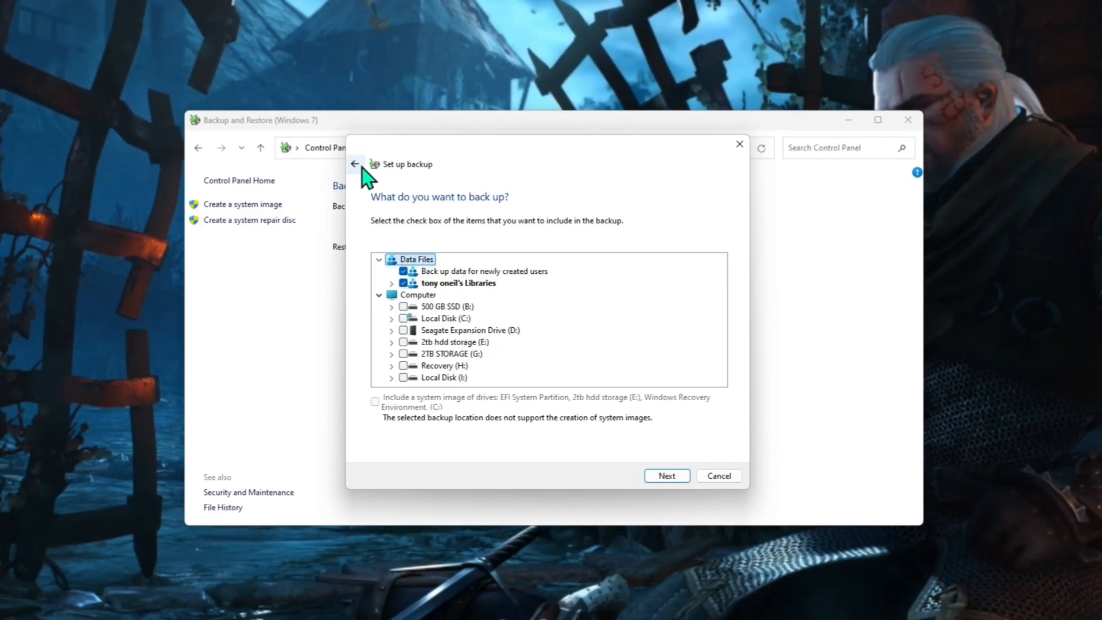
left_click(355, 164)
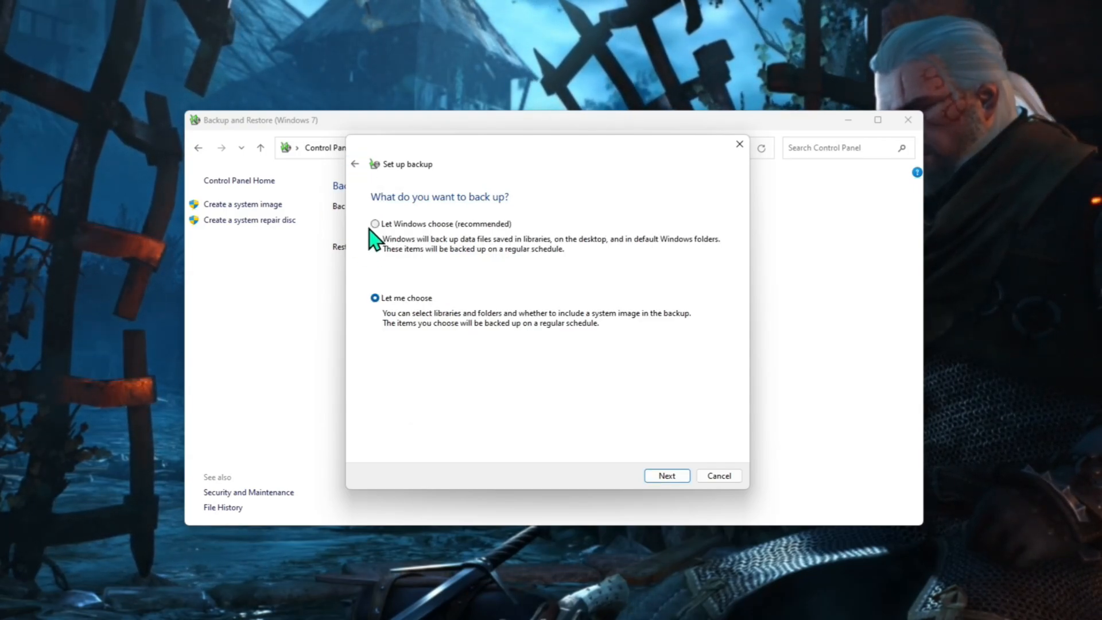
left_click(376, 223)
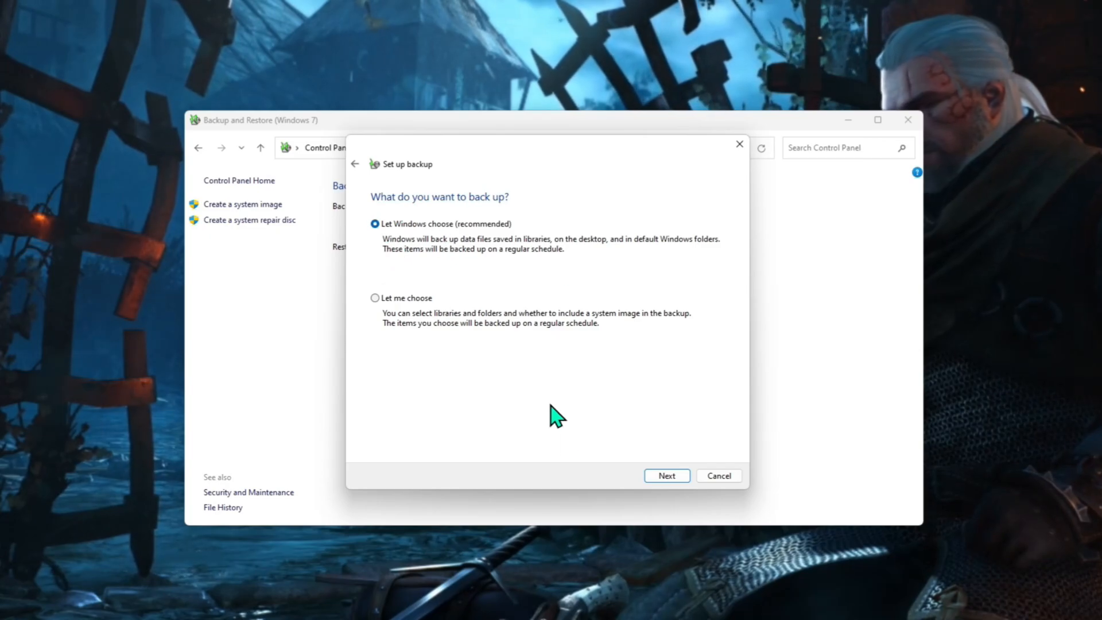
Advance to the 'Review your backup settings' summary page.
left_click(666, 475)
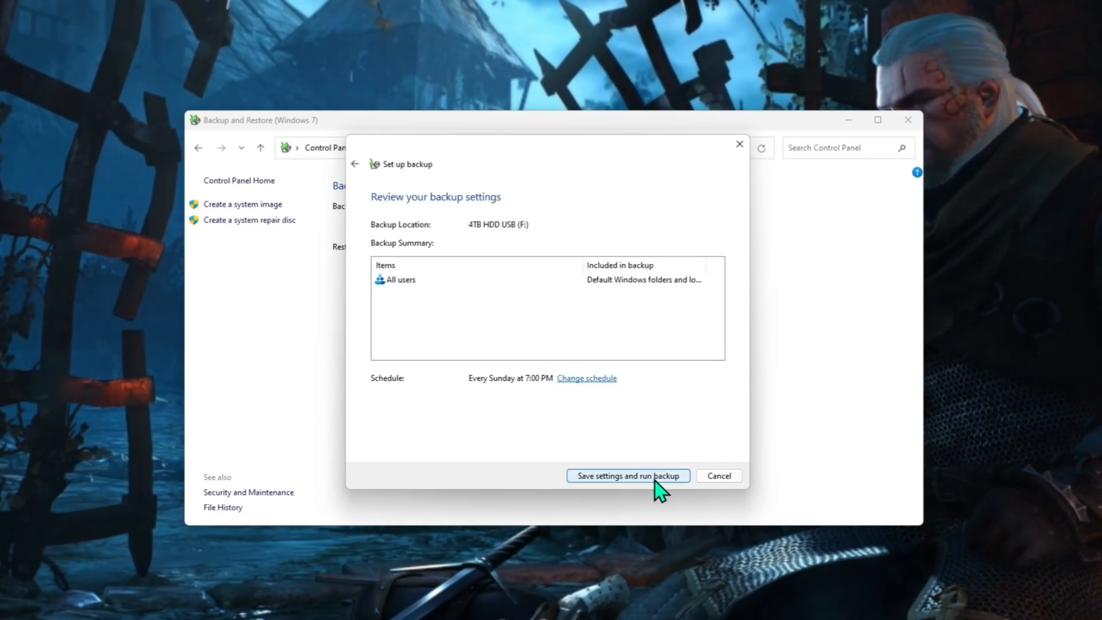
mouse_move(411, 292)
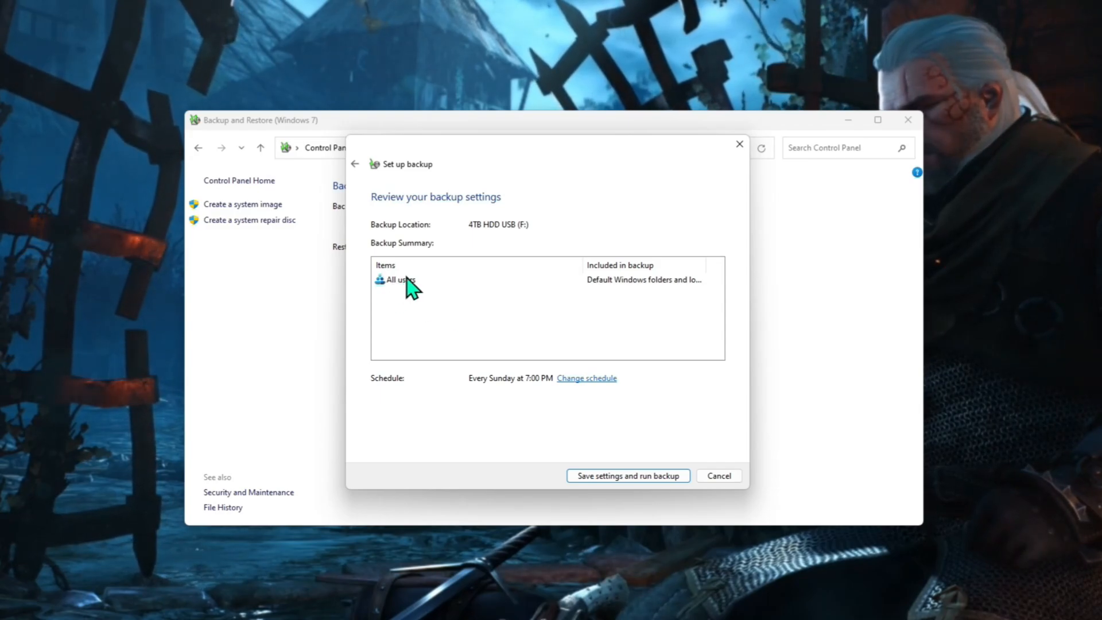
mouse_move(390, 404)
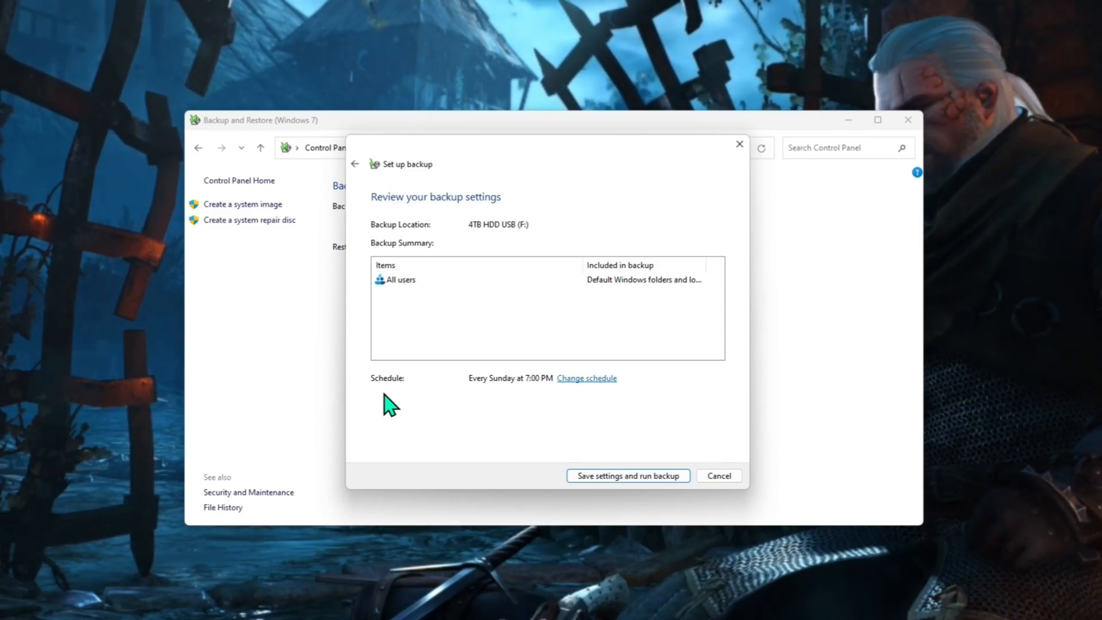
left_click(586, 378)
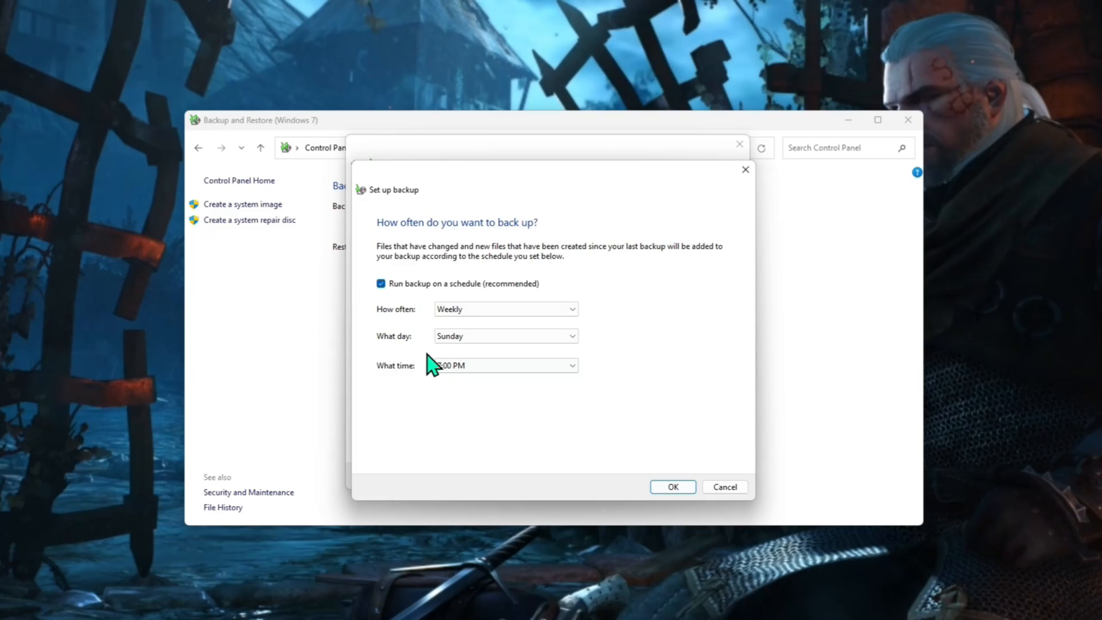
left_click(570, 309)
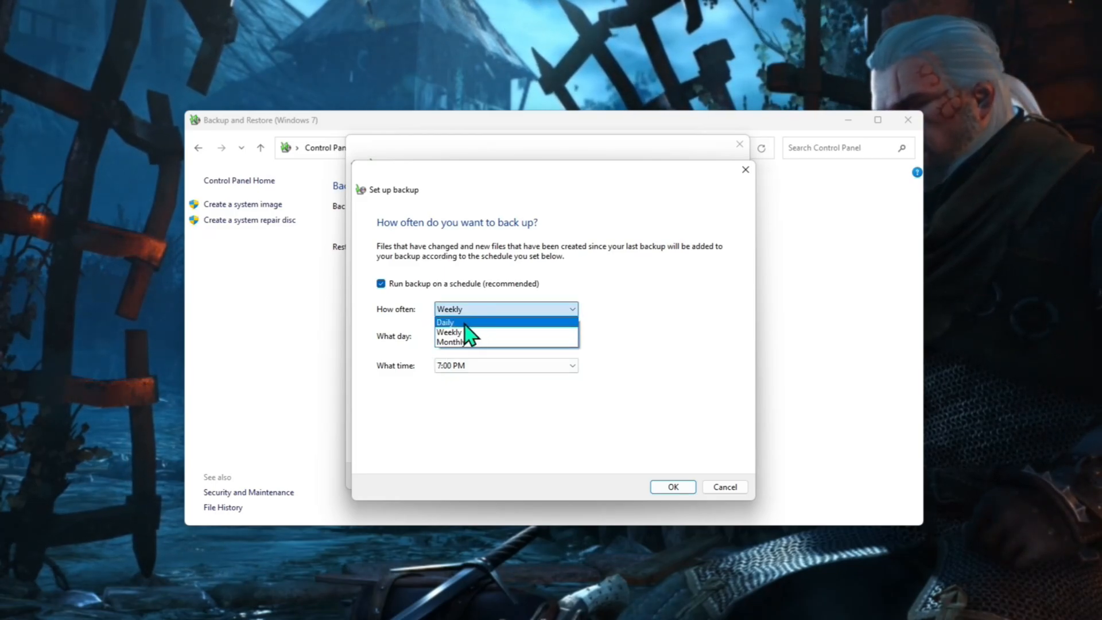
left_click(449, 332)
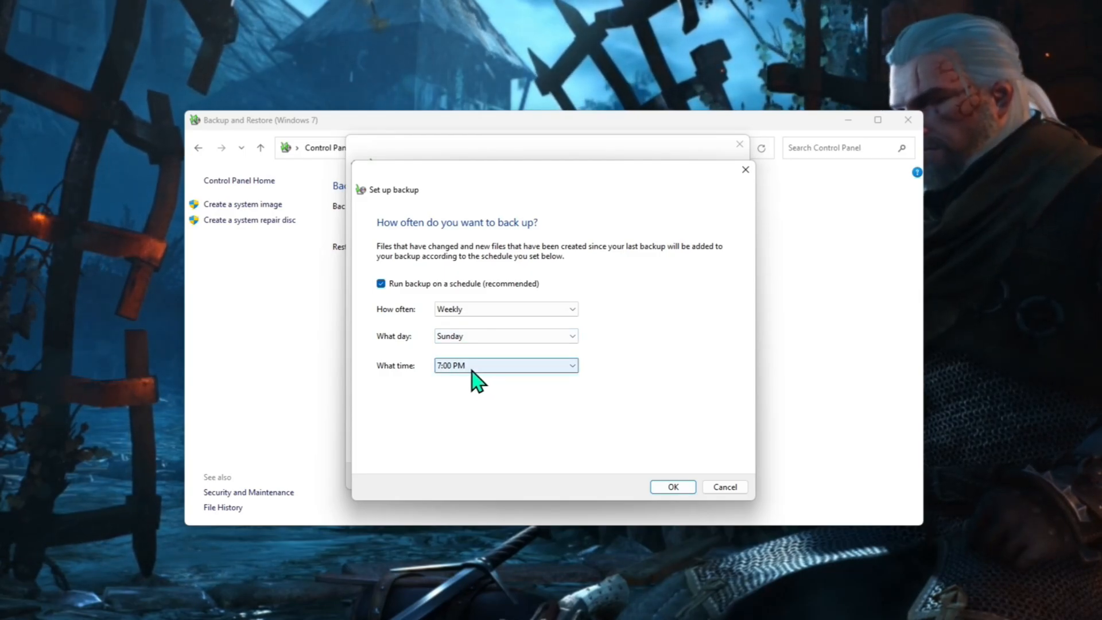
mouse_move(499, 387)
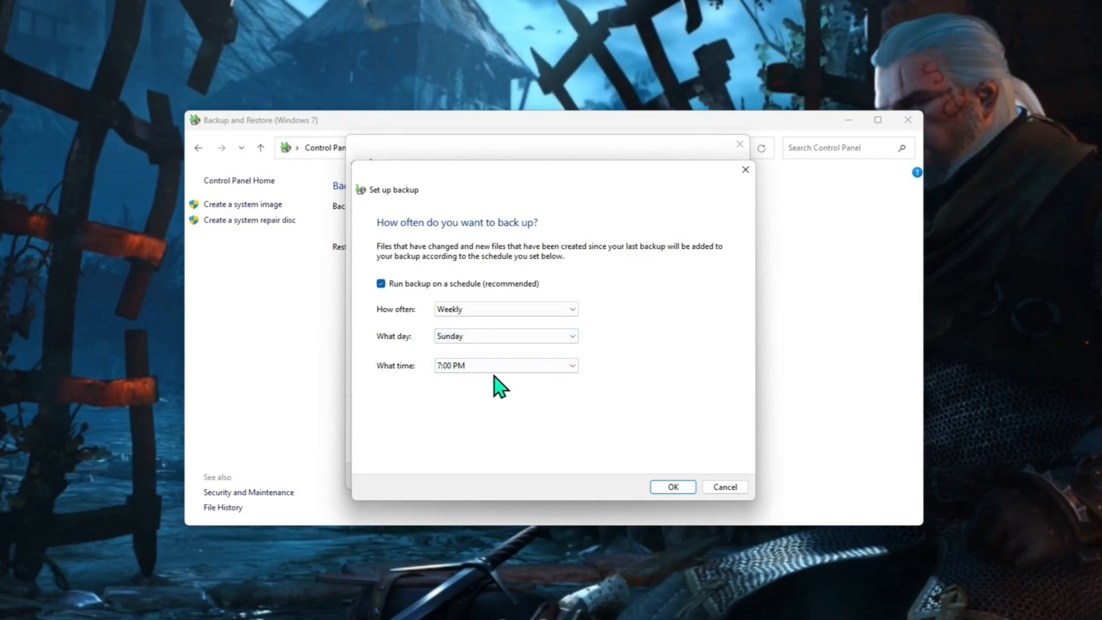
left_click(505, 365)
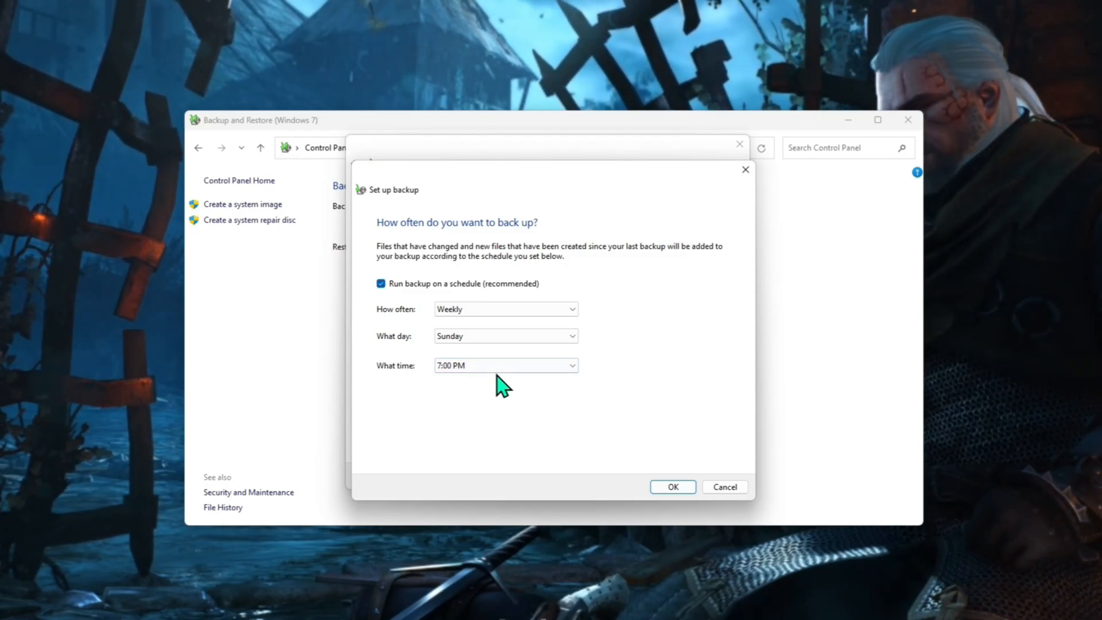
left_click(504, 365)
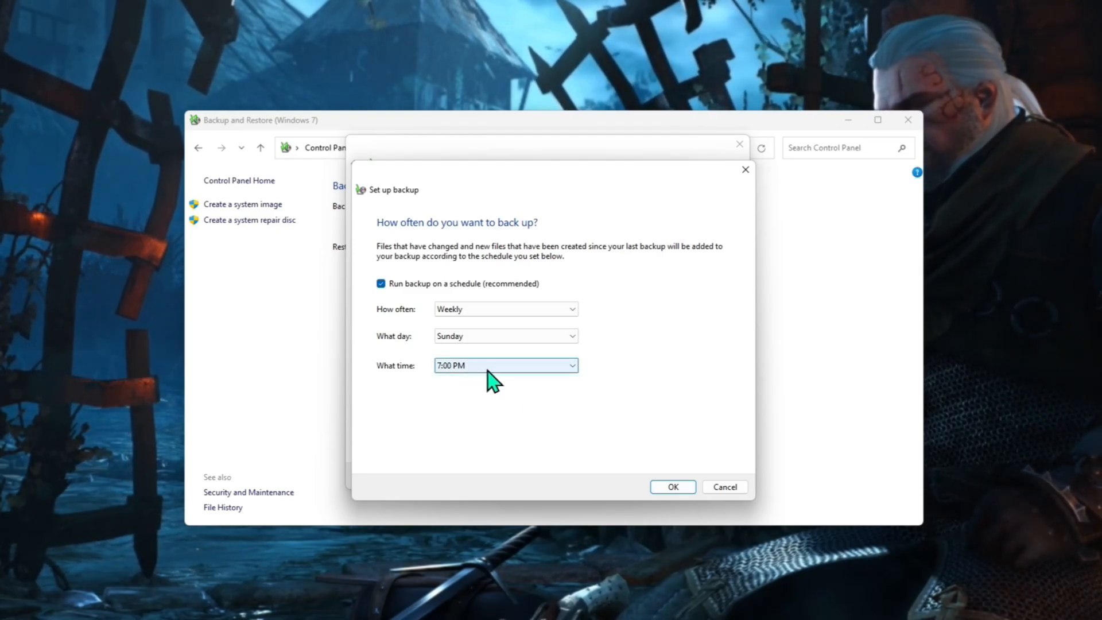
mouse_move(597, 470)
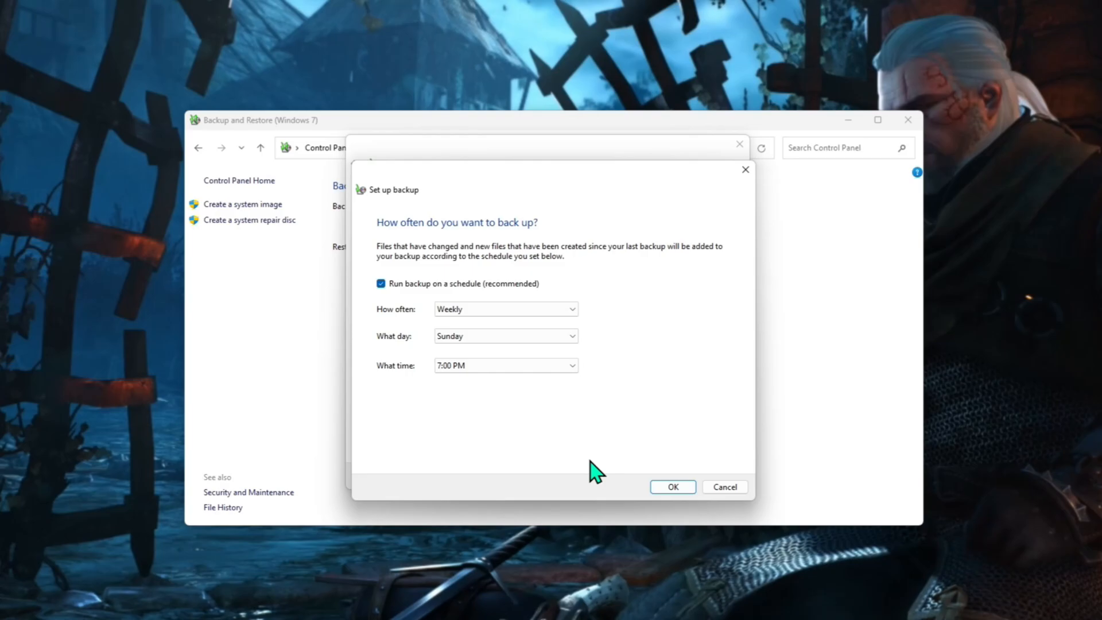
left_click(671, 486)
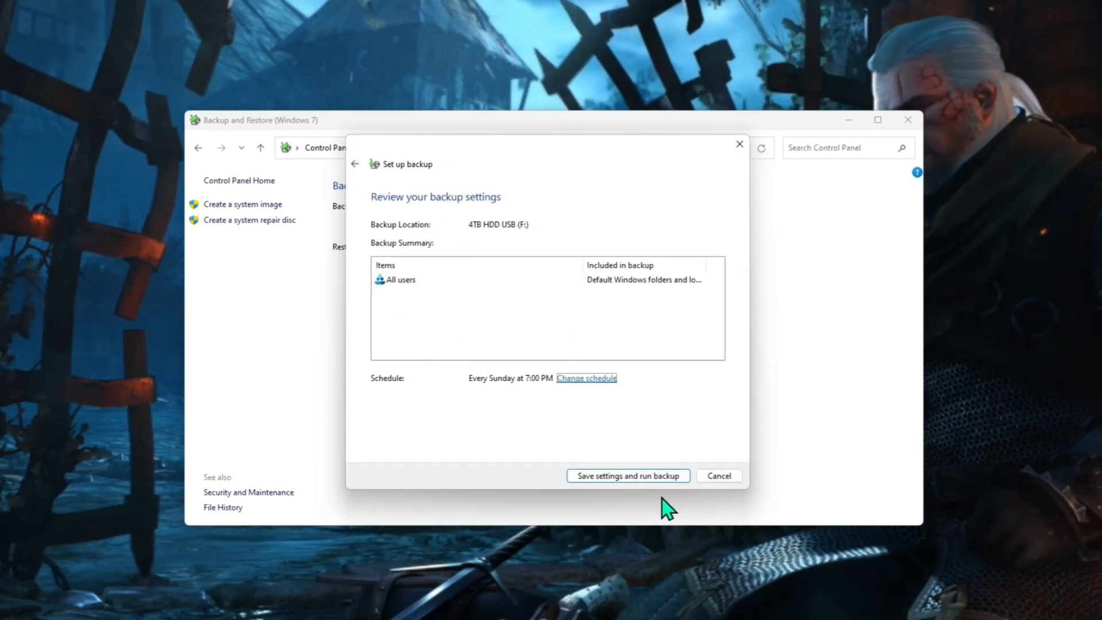
mouse_move(556, 470)
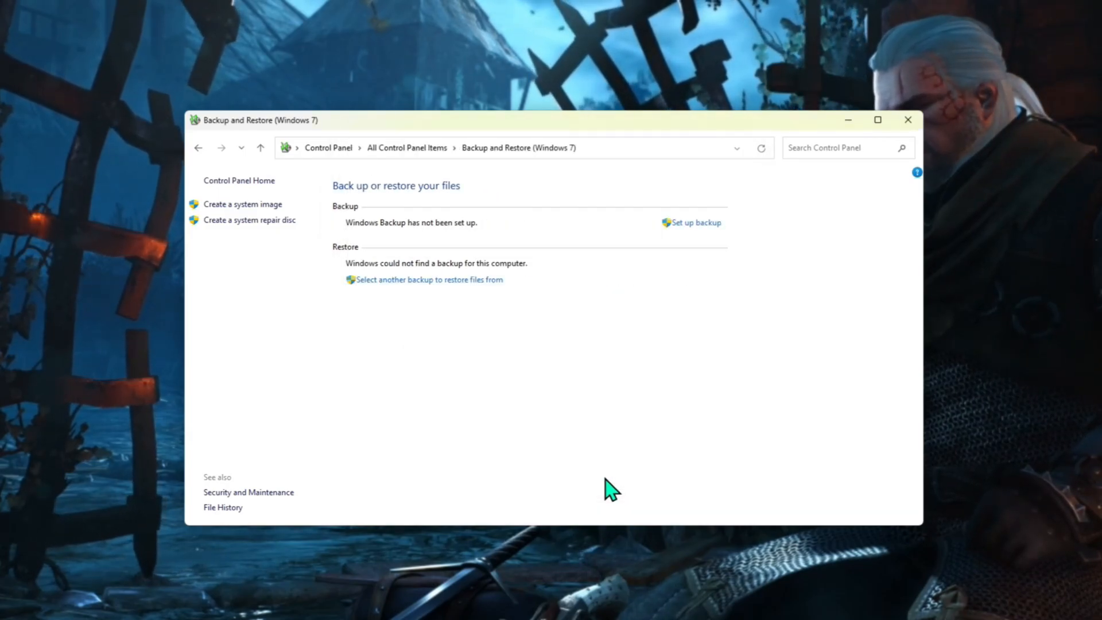
Save settings and run the first backup to 4TB HDD USB (F:).
left_click(695, 222)
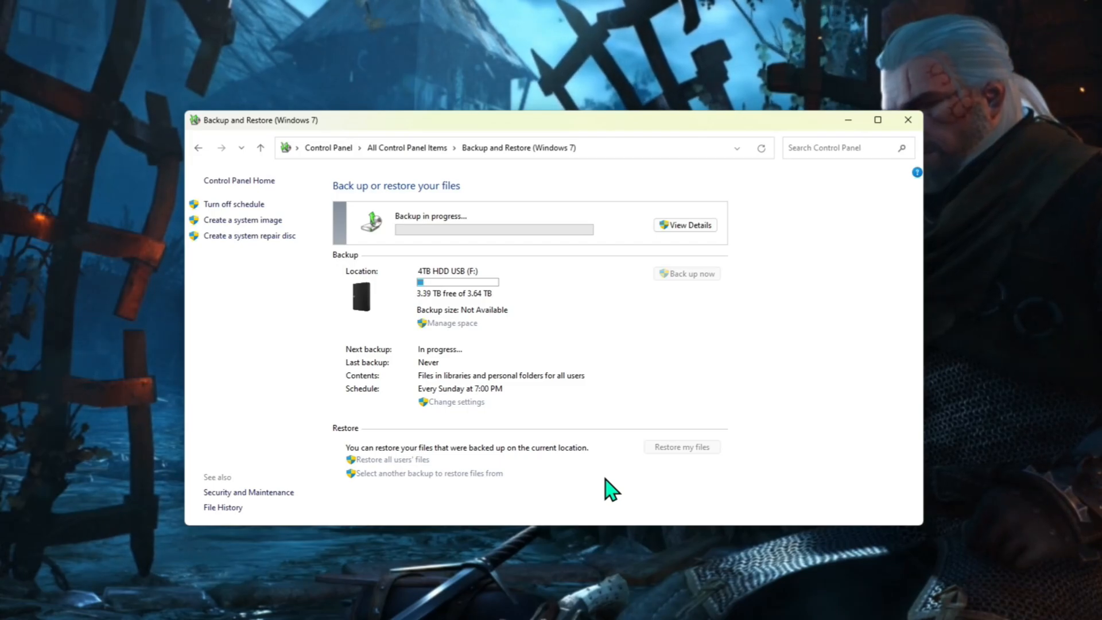
mouse_move(456, 242)
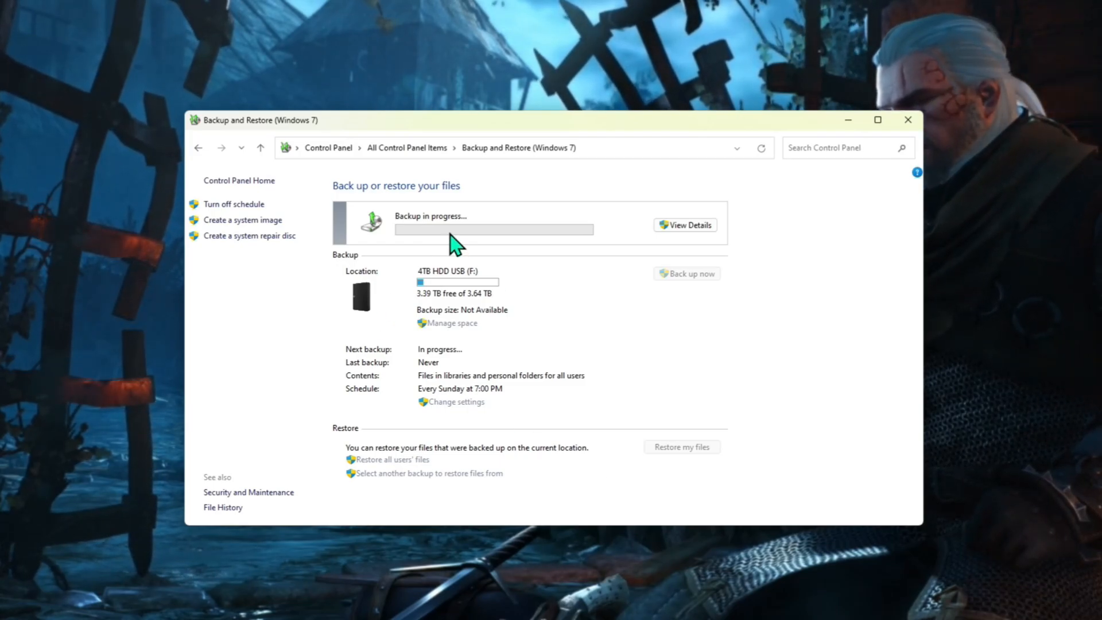